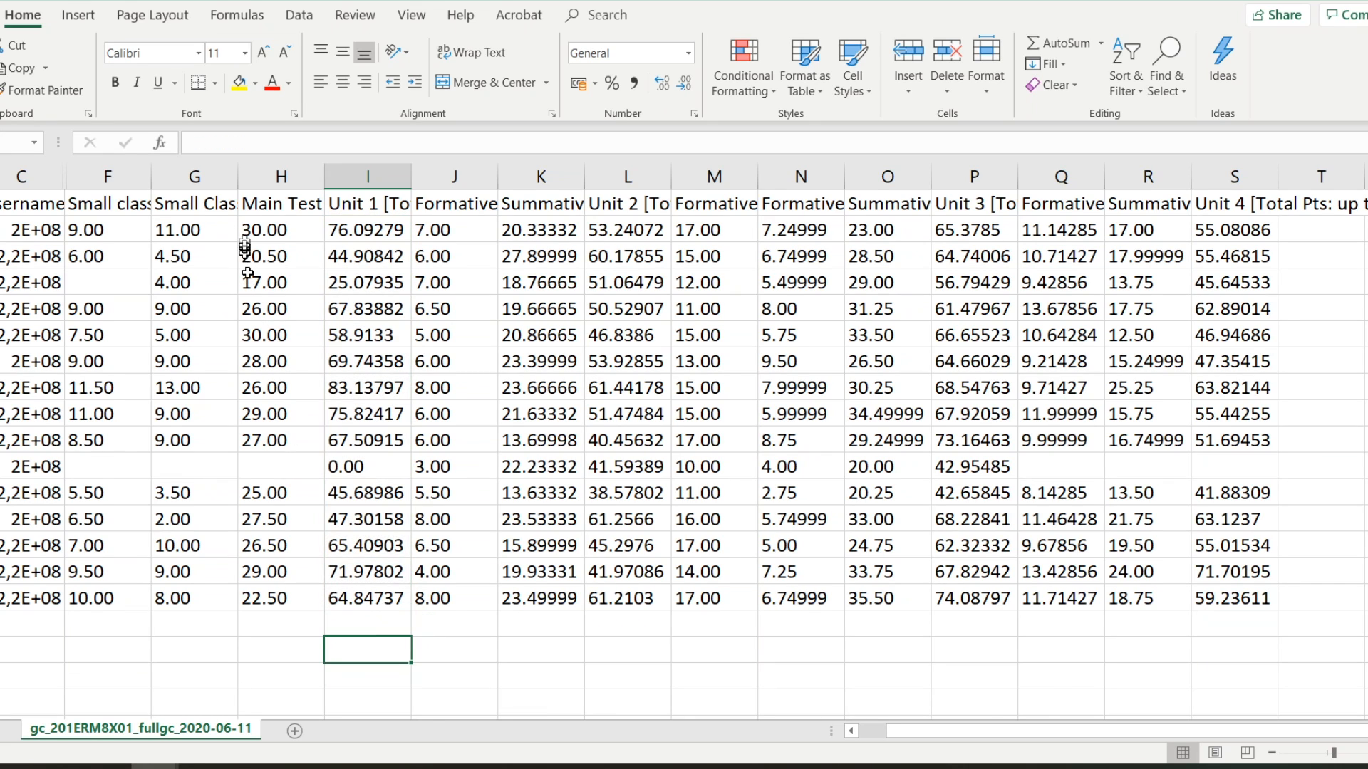
# Step: Enter a SUM formula below the Unit 1 scores, which currently returns 0
pyautogui.write('=su')
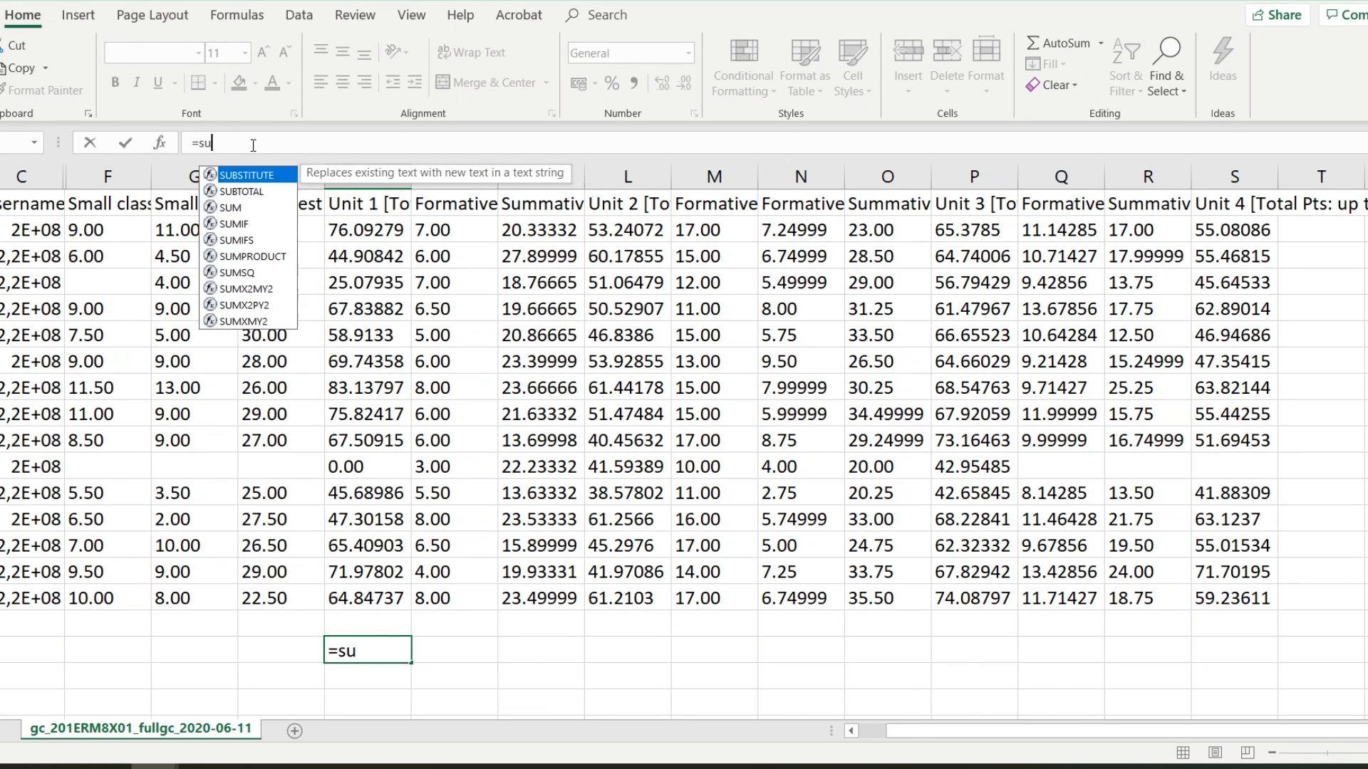
pyautogui.click(366, 229)
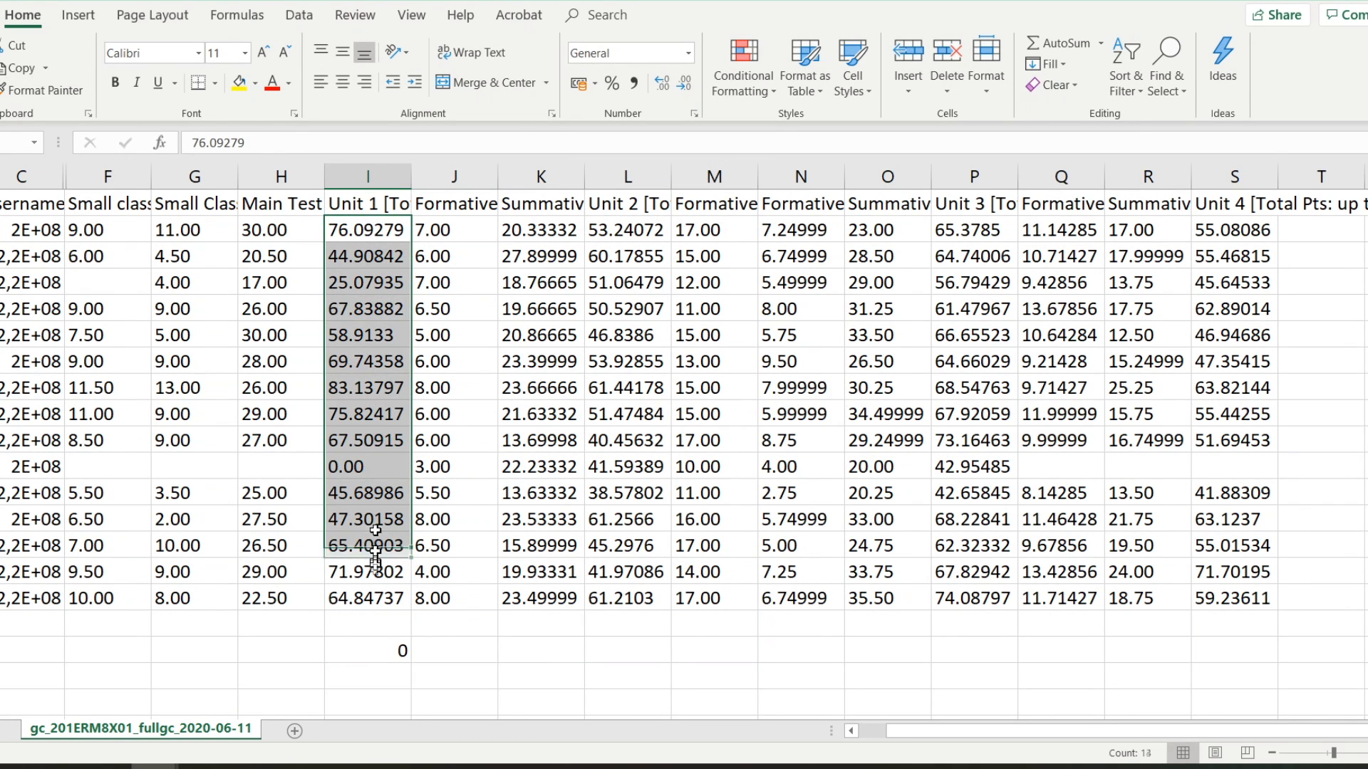
# Step: Format the selected Unit 1 scores with the Number category; the total still reads 0
pyautogui.rightClick(367, 545)
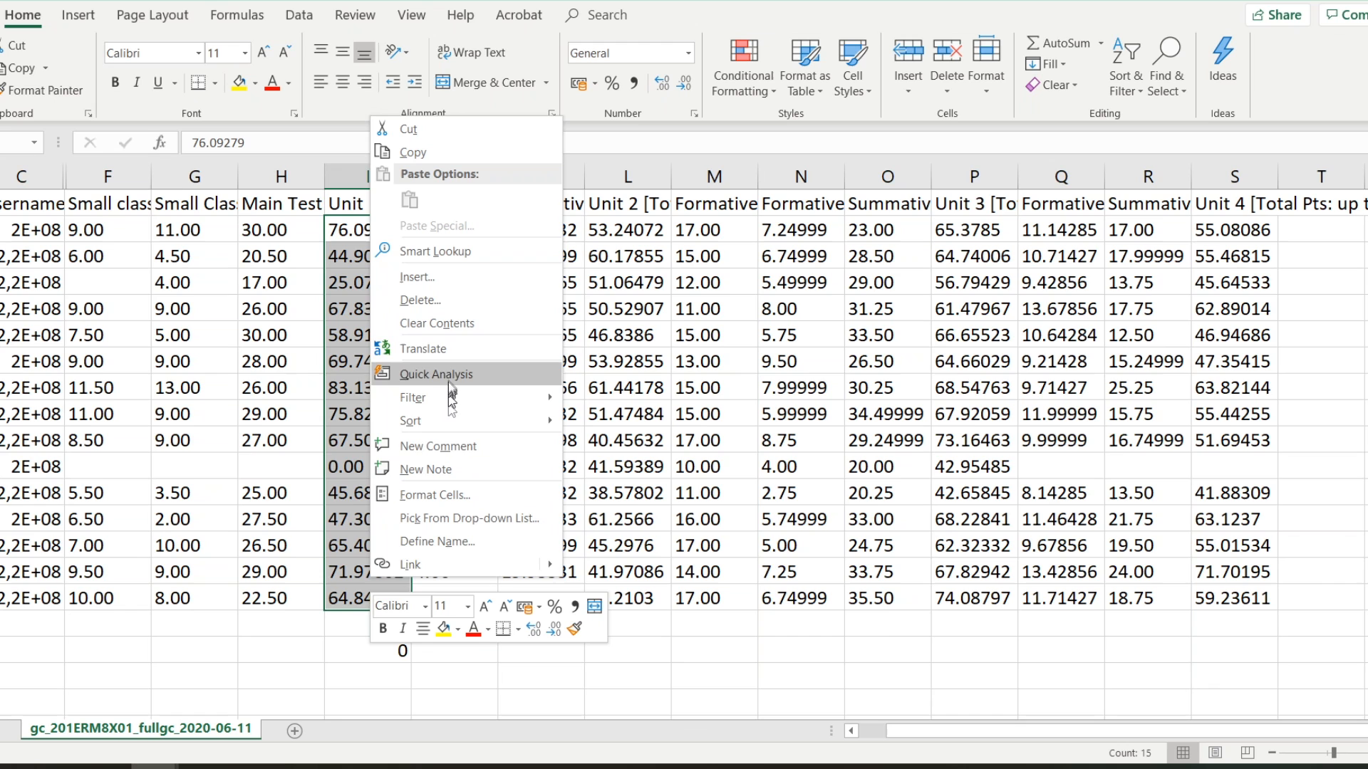
pyautogui.click(435, 494)
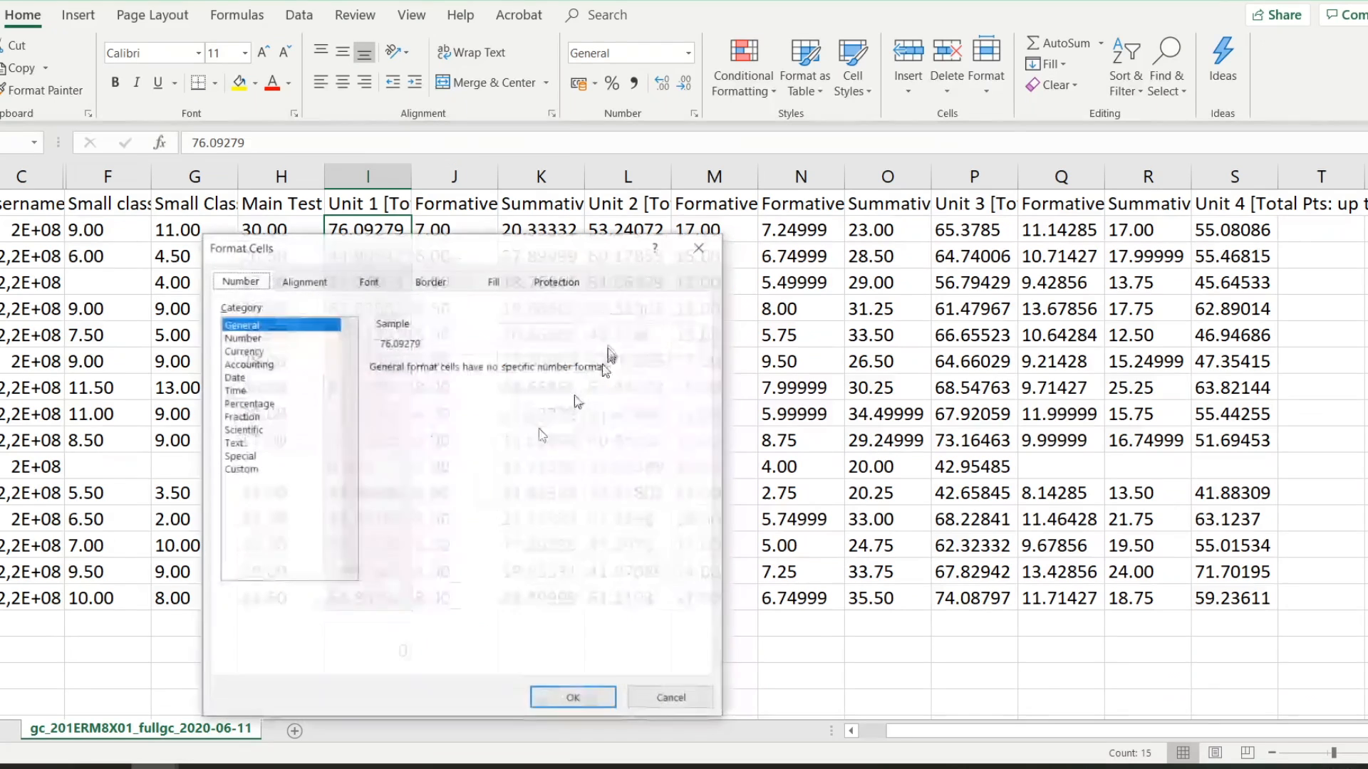
pyautogui.click(243, 338)
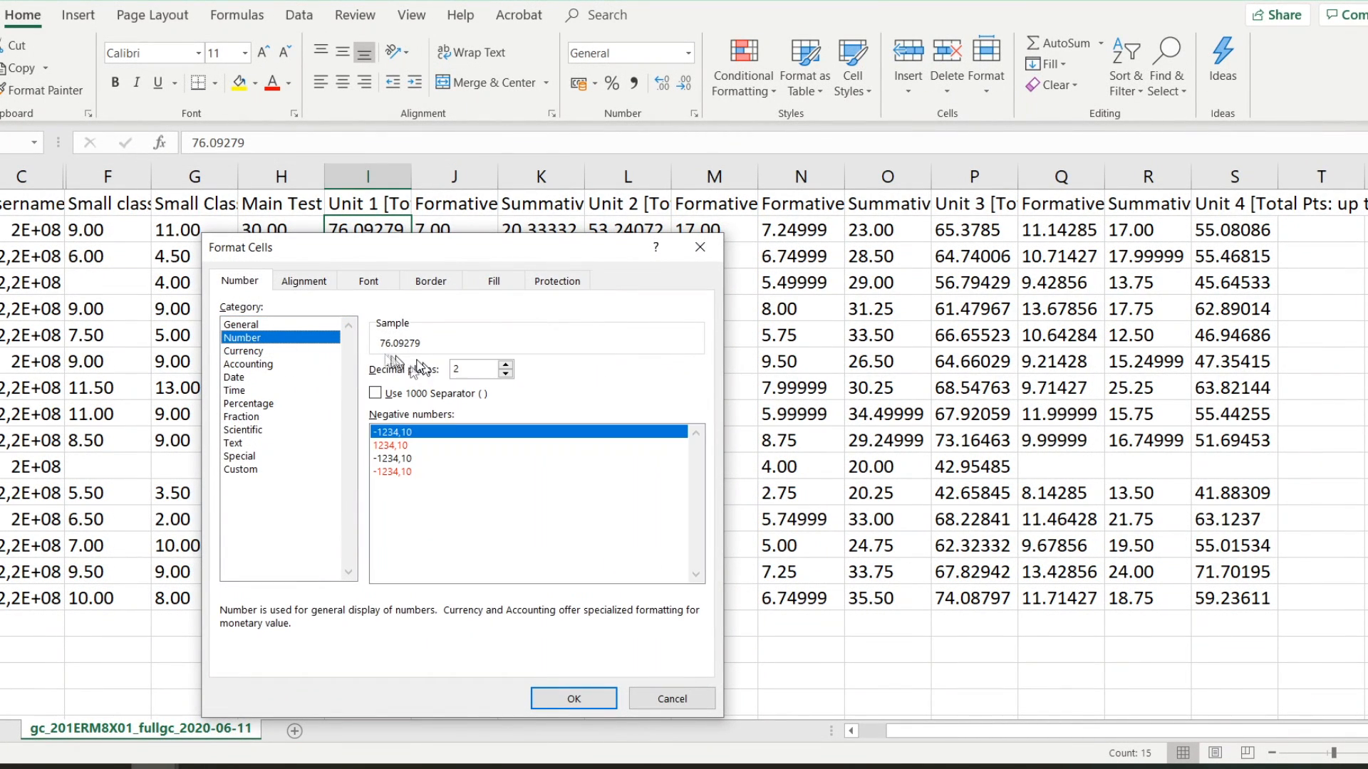
pyautogui.moveTo(486, 418)
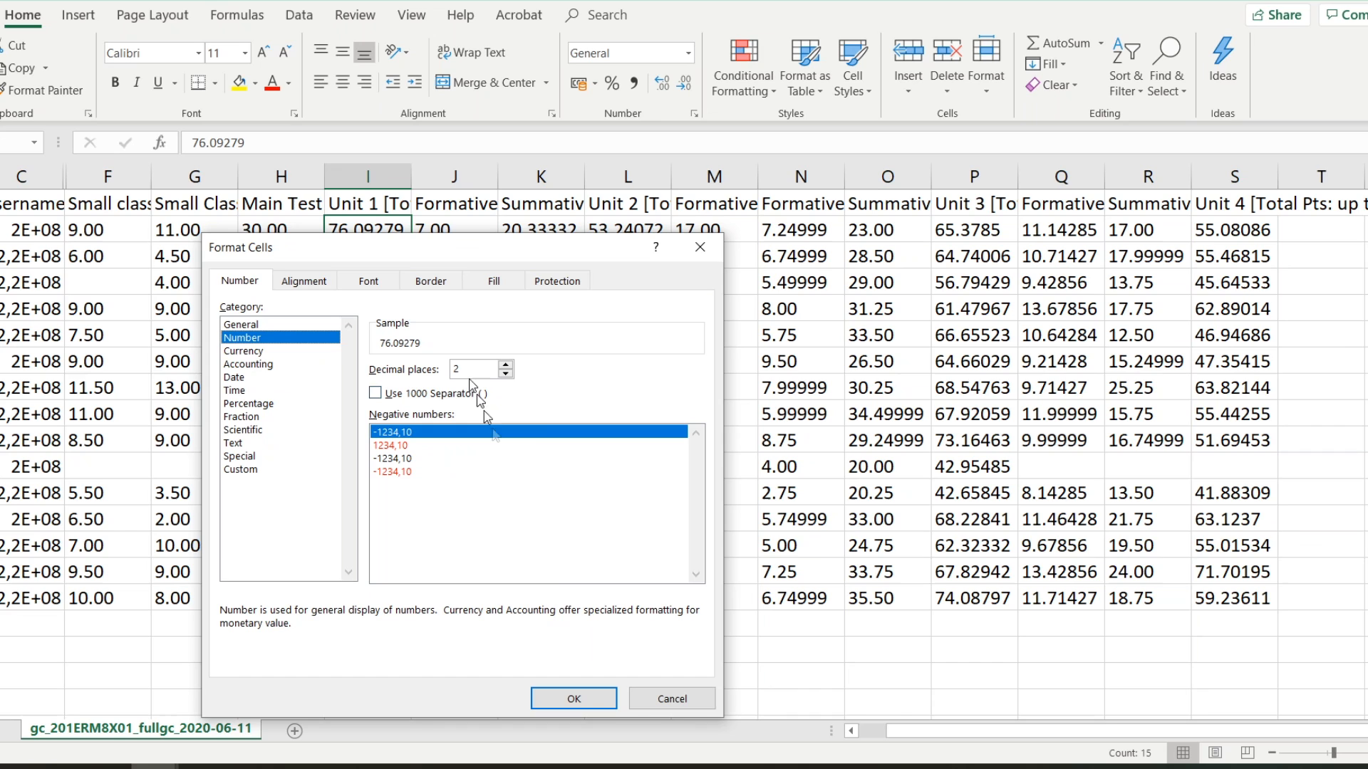
pyautogui.click(572, 698)
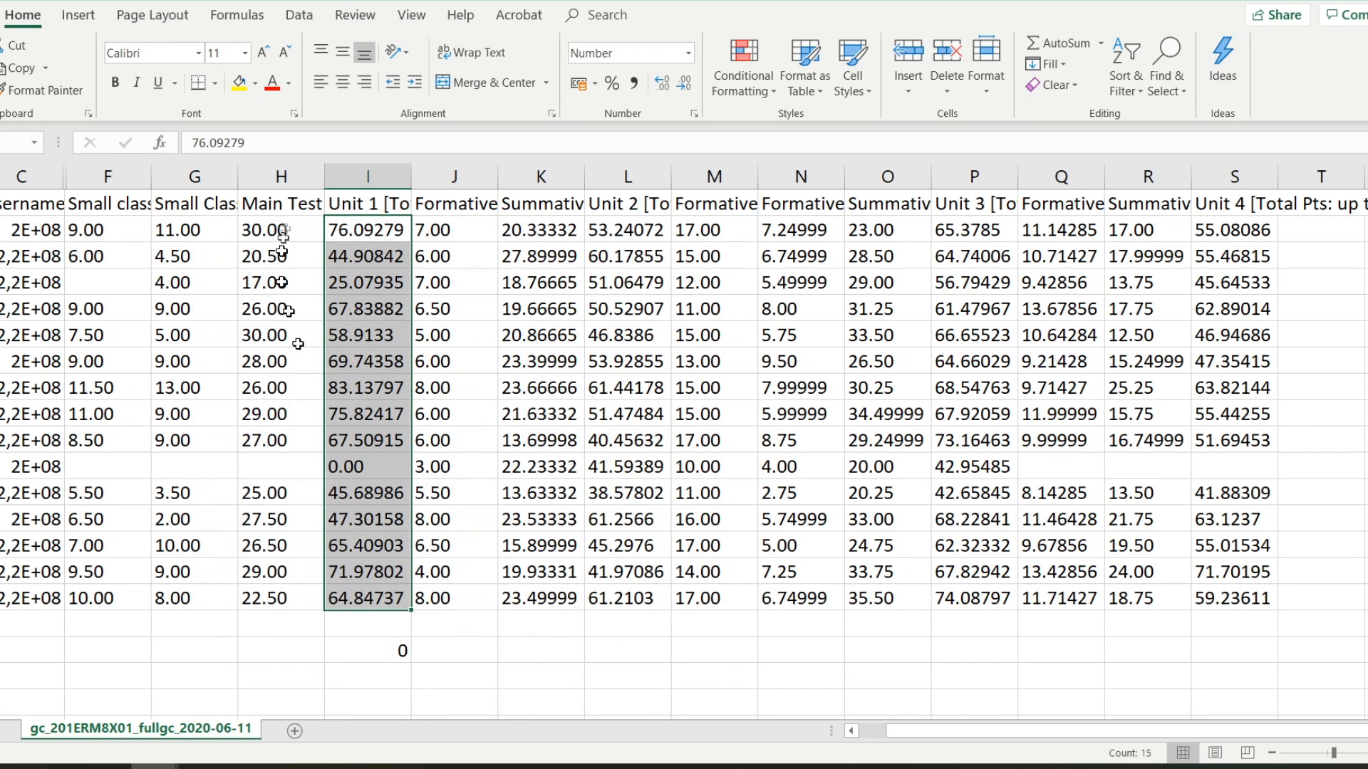
pyautogui.moveTo(418, 255)
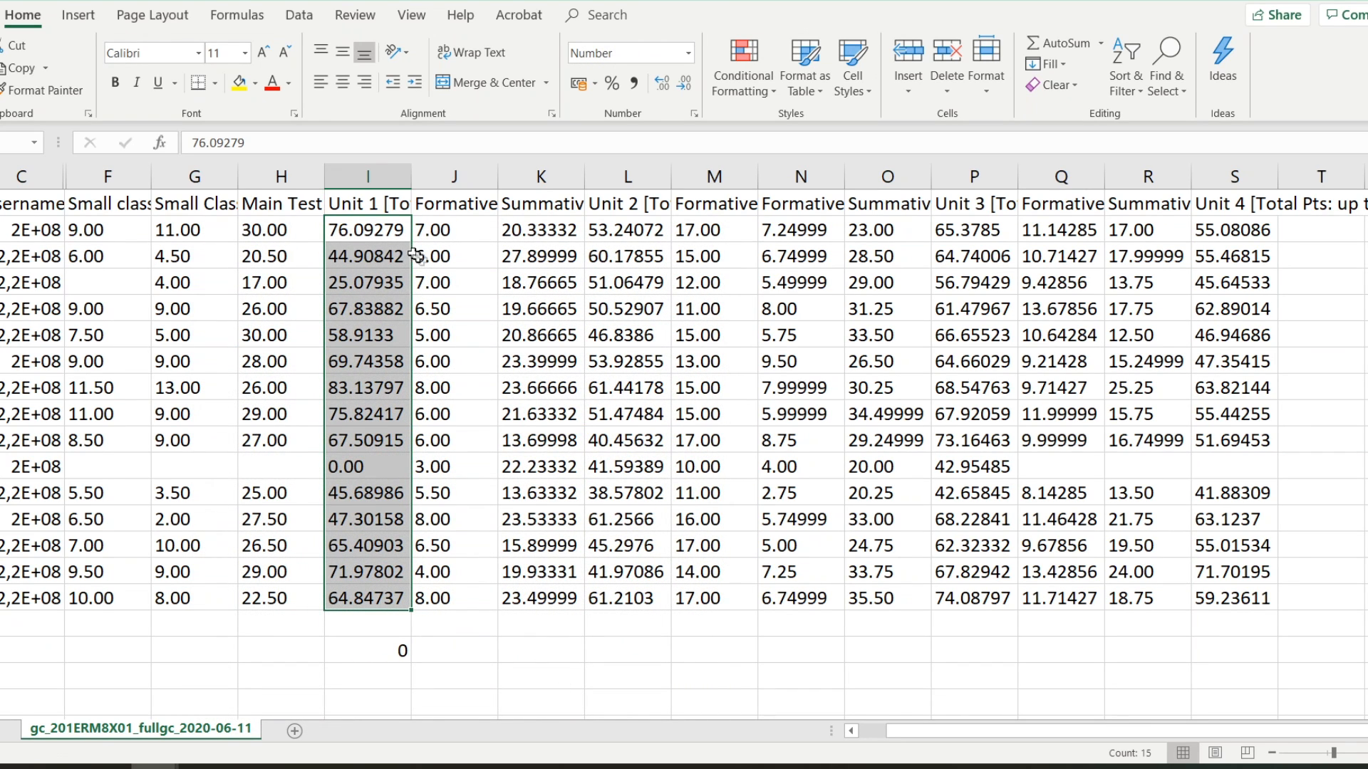
pyautogui.click(367, 255)
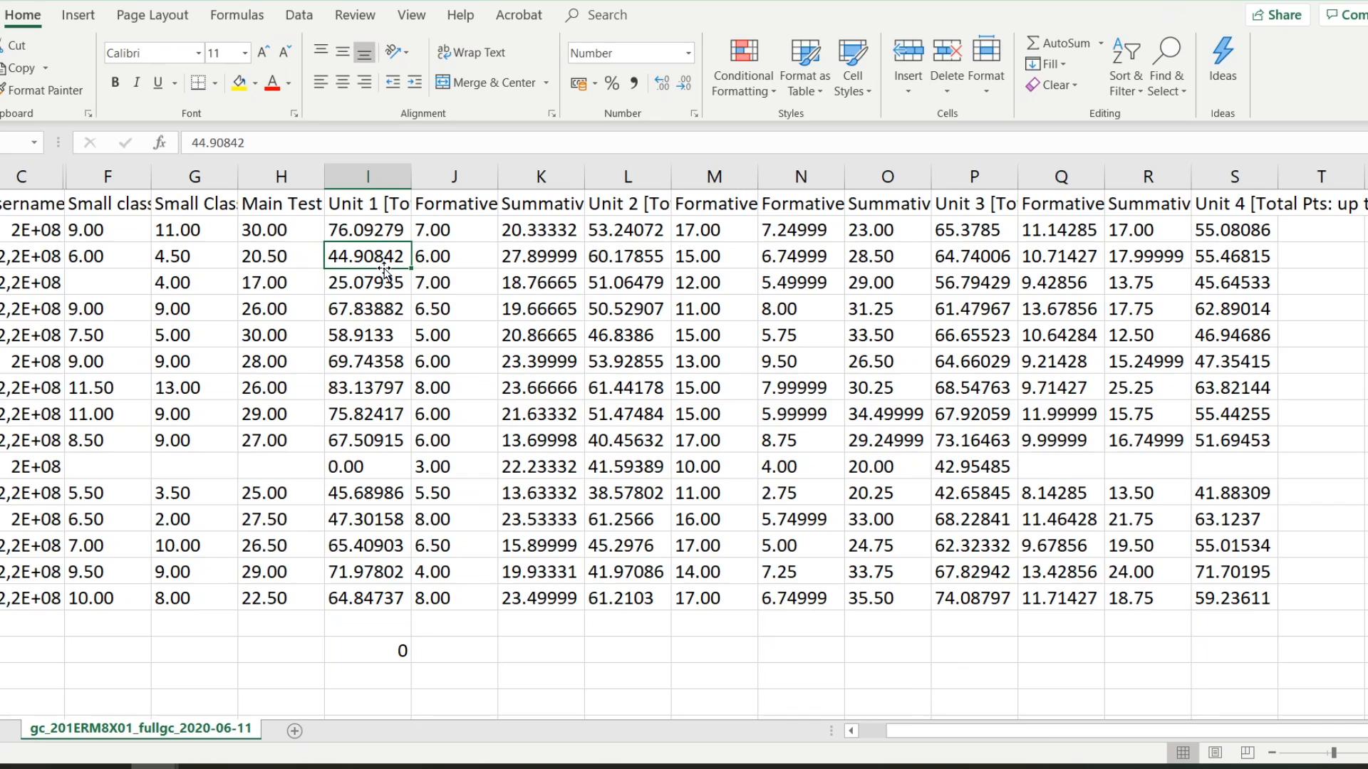
pyautogui.moveTo(356, 242)
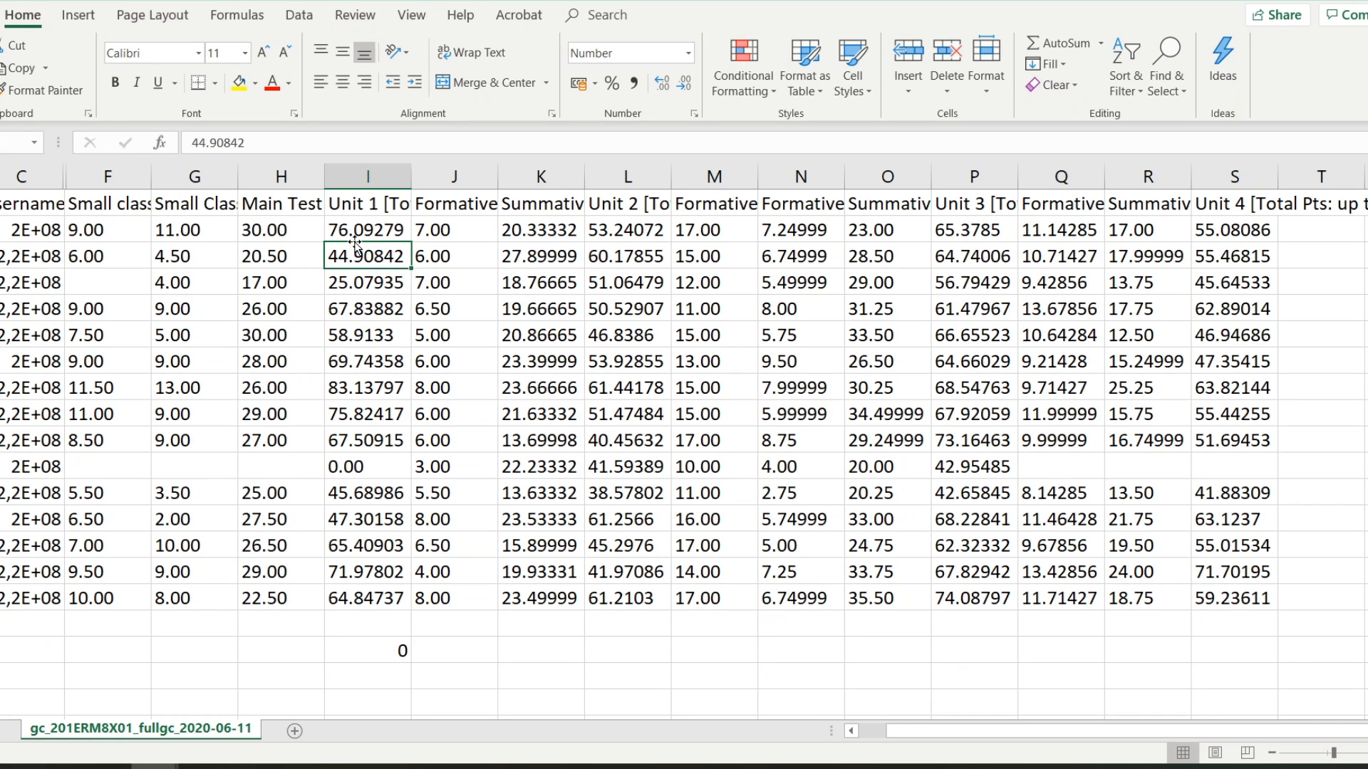
pyautogui.click(366, 229)
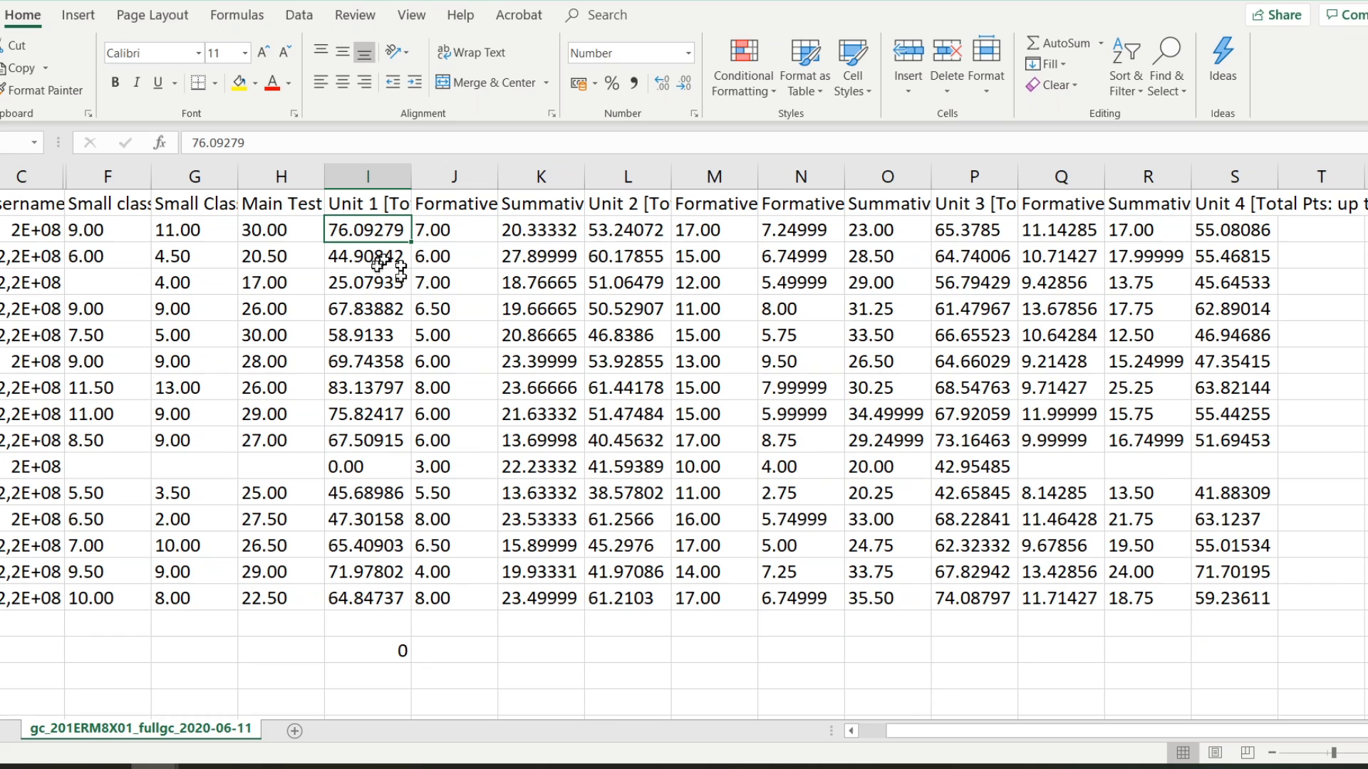
pyautogui.doubleClick(366, 229)
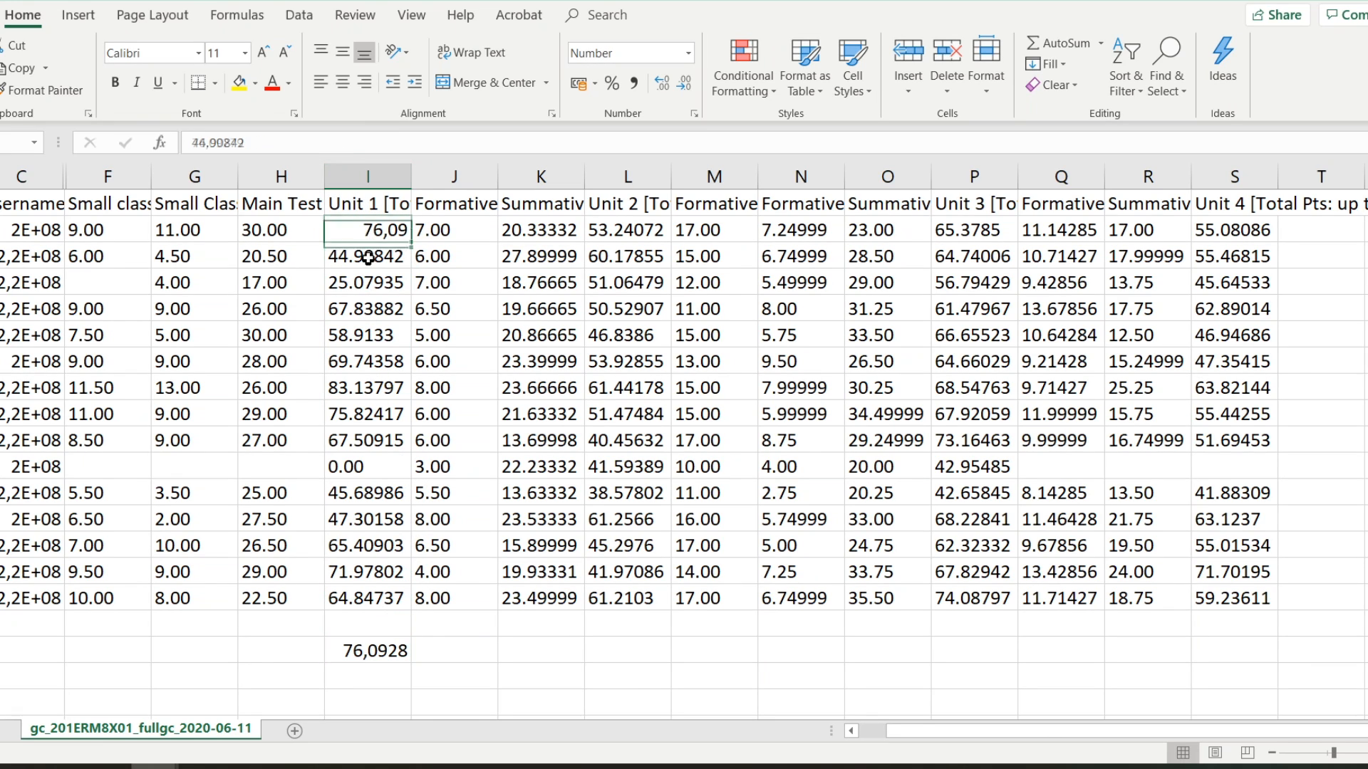
pyautogui.click(366, 255)
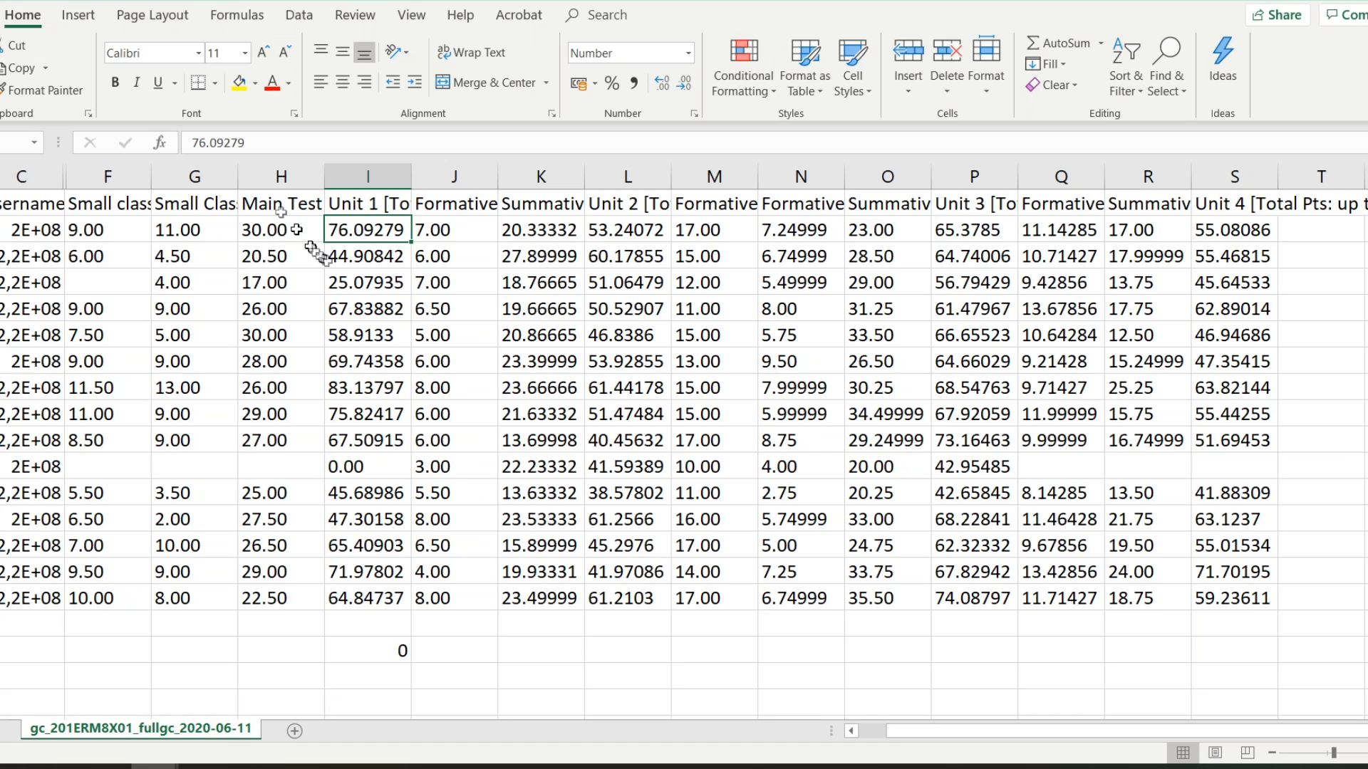
pyautogui.click(366, 255)
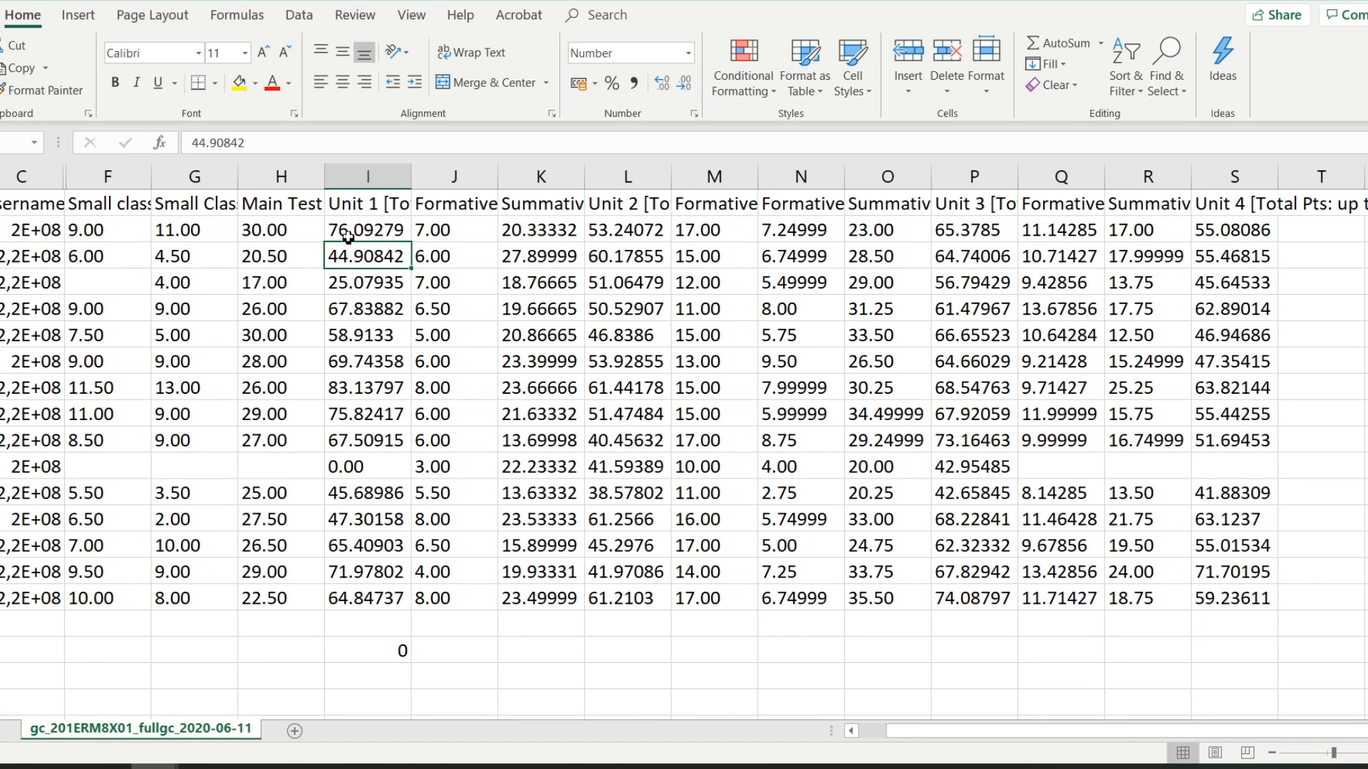
pyautogui.click(366, 229)
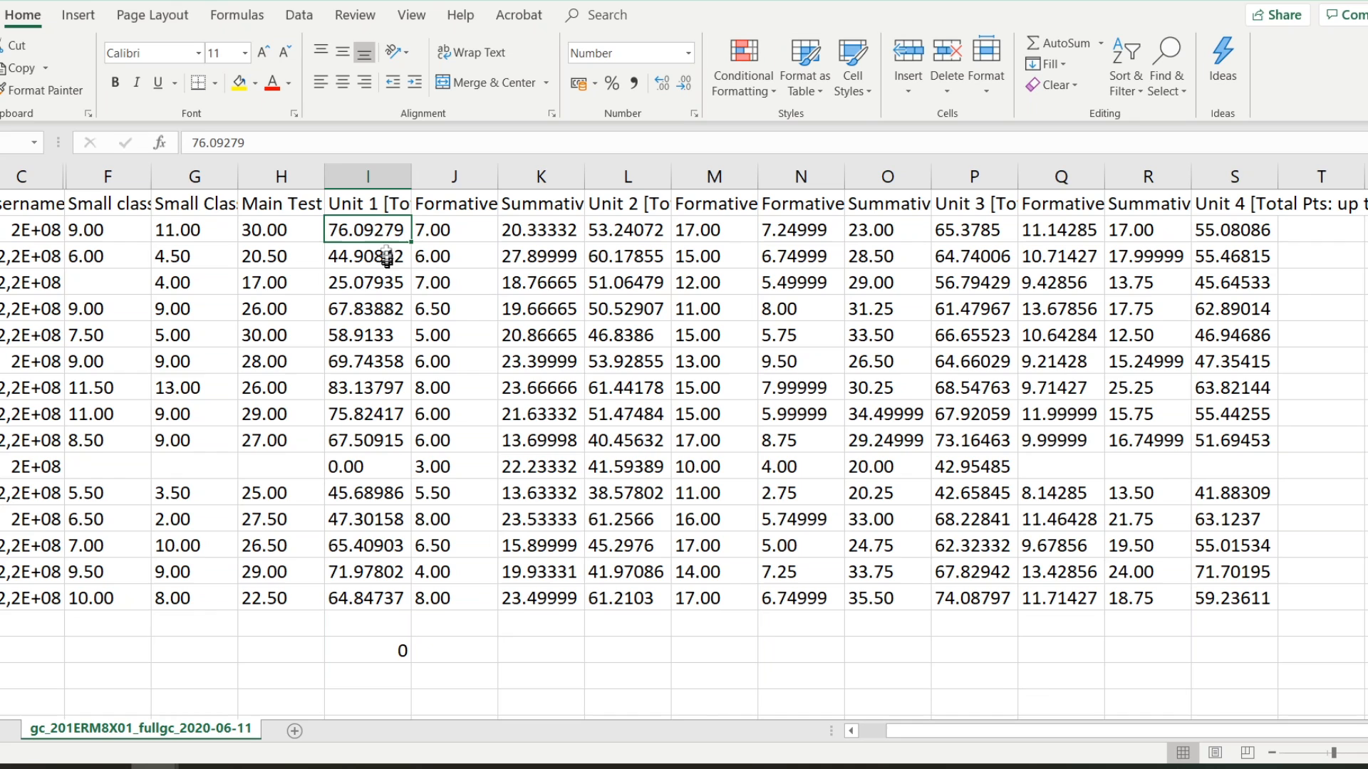
# Step: Run Text to Columns on the Unit 1 column as fixed width through to the final step, leaving General
pyautogui.click(366, 175)
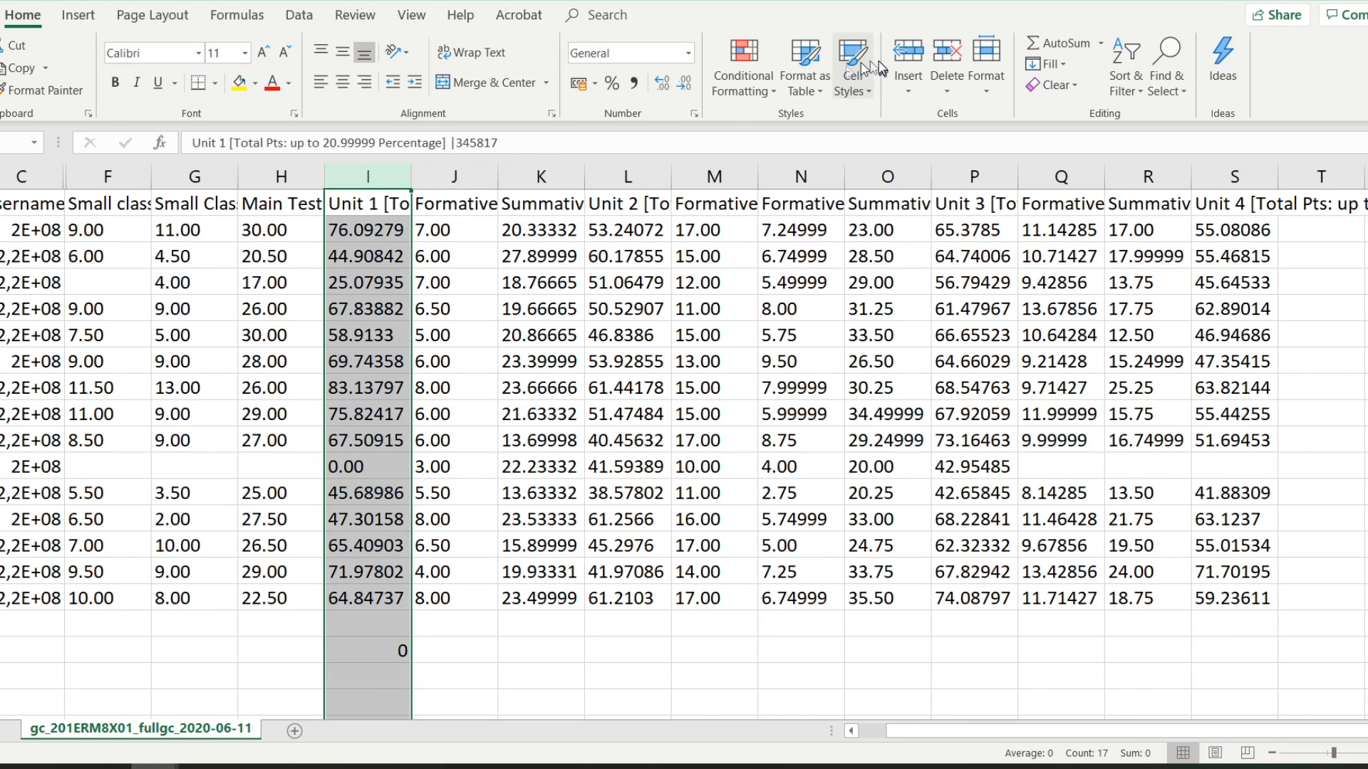
pyautogui.click(297, 15)
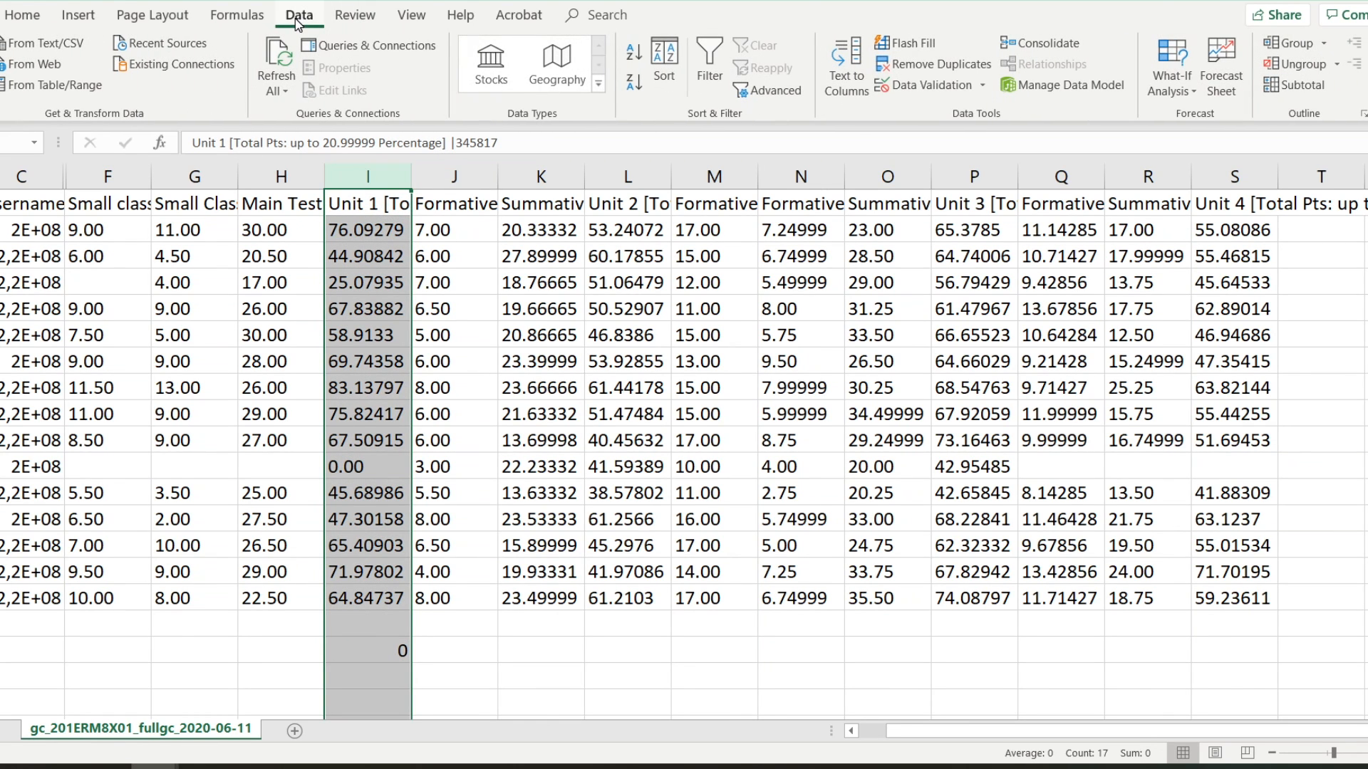
pyautogui.click(842, 63)
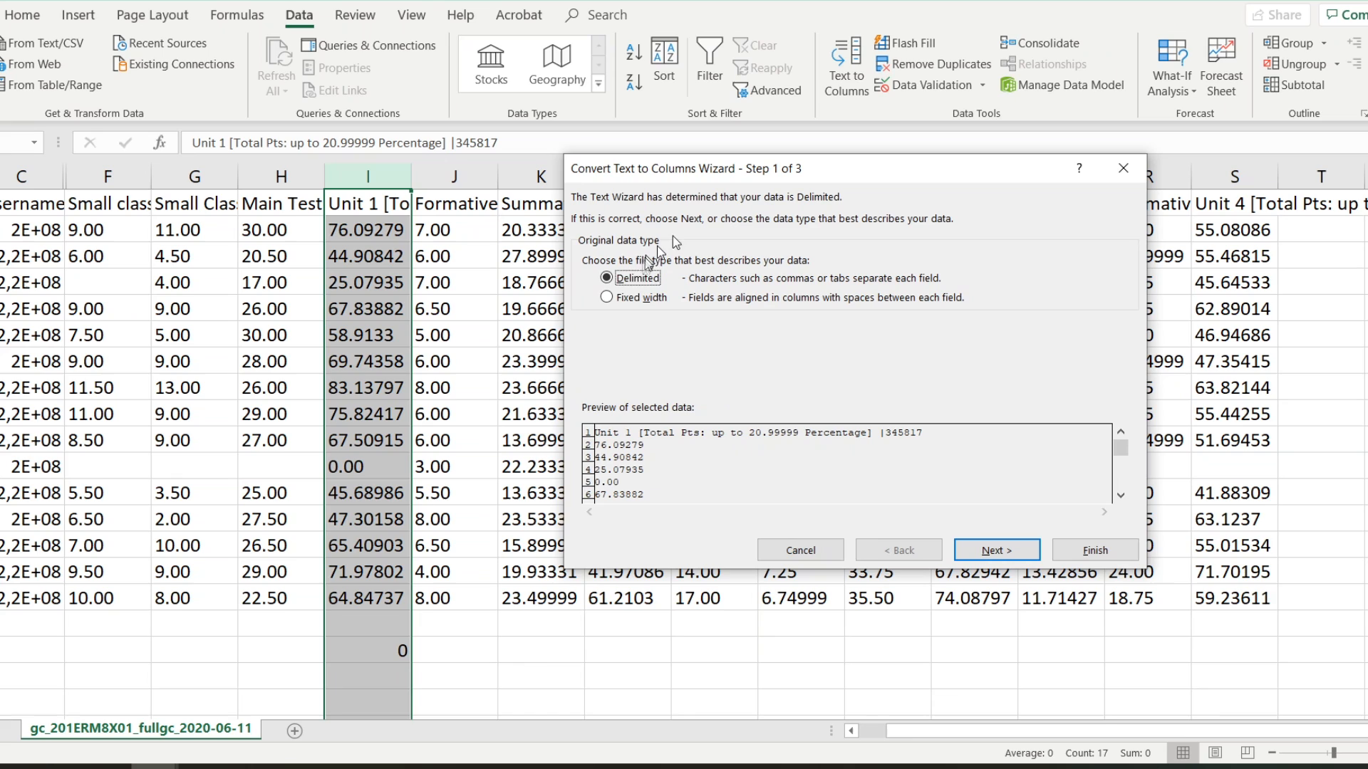
pyautogui.click(607, 297)
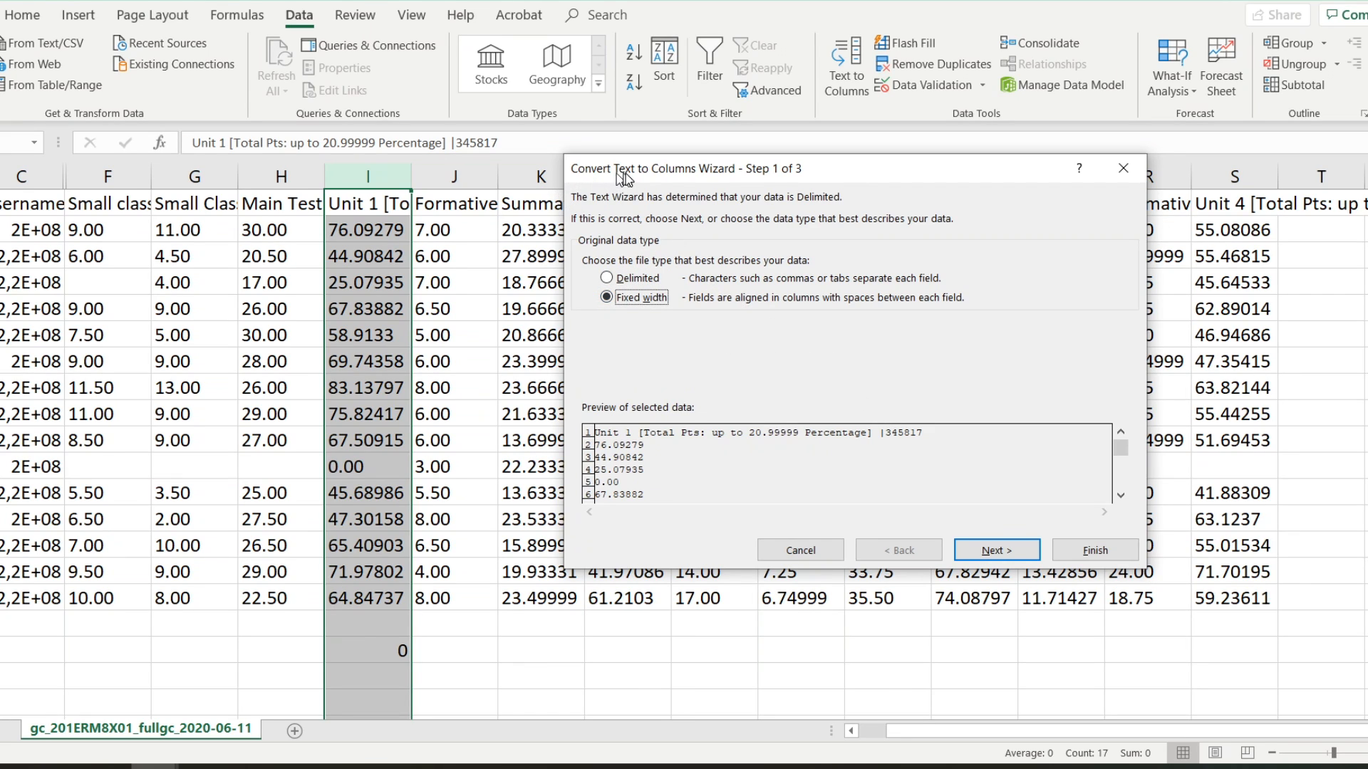
pyautogui.moveTo(1071, 523)
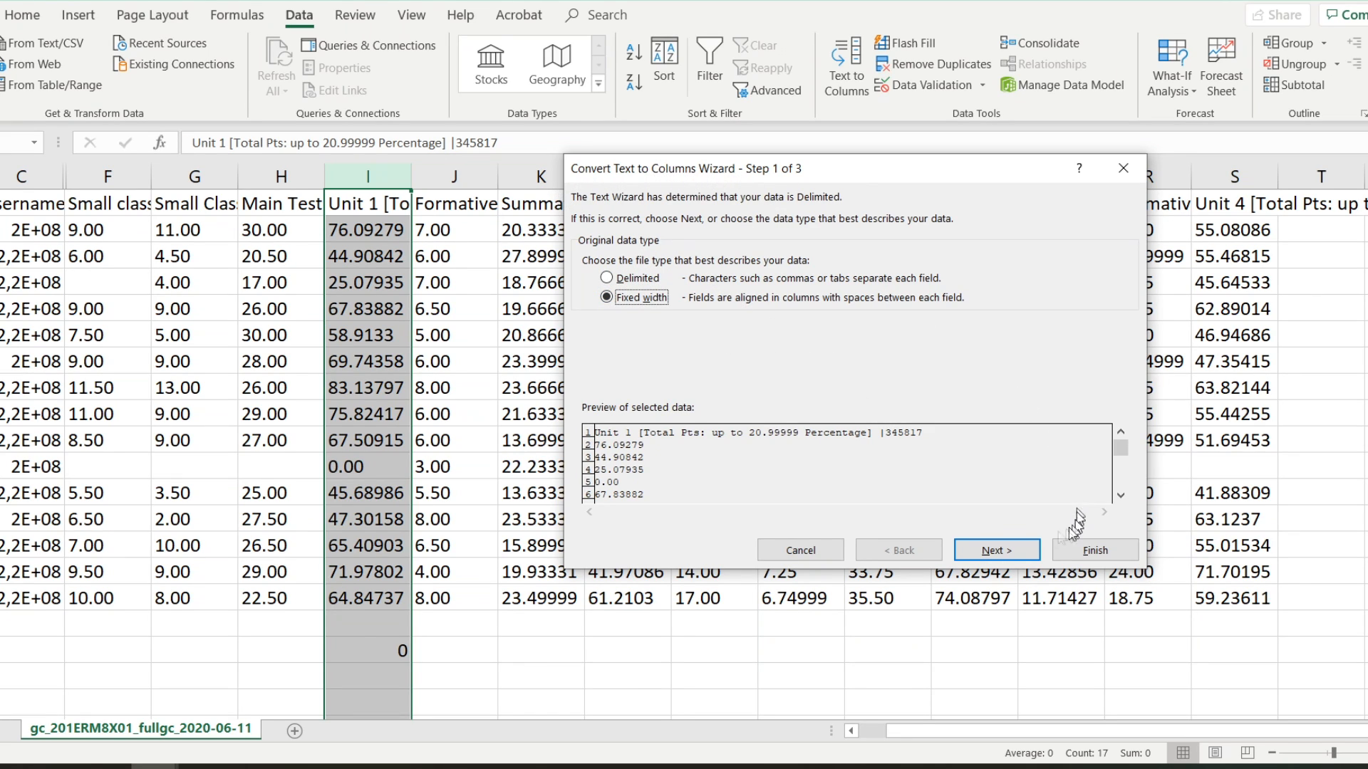
pyautogui.moveTo(357, 336)
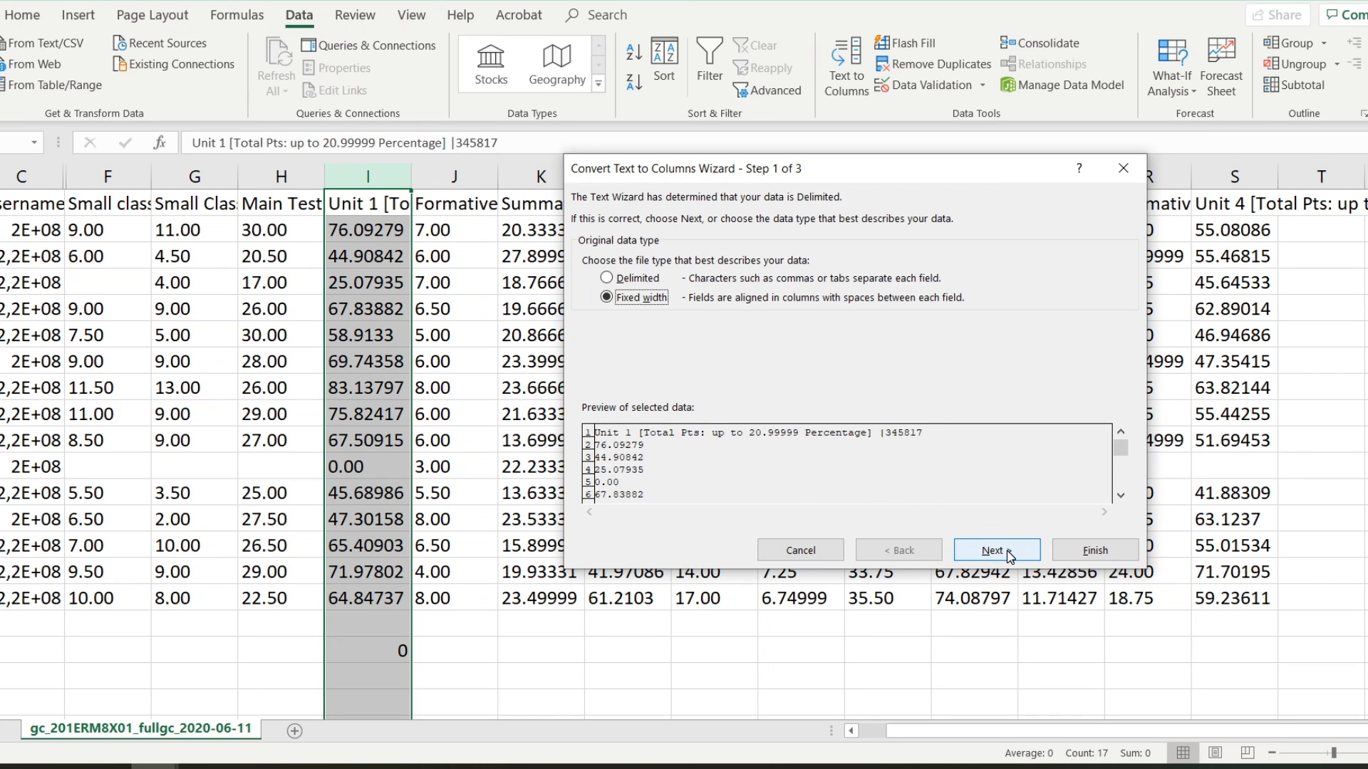
pyautogui.click(996, 549)
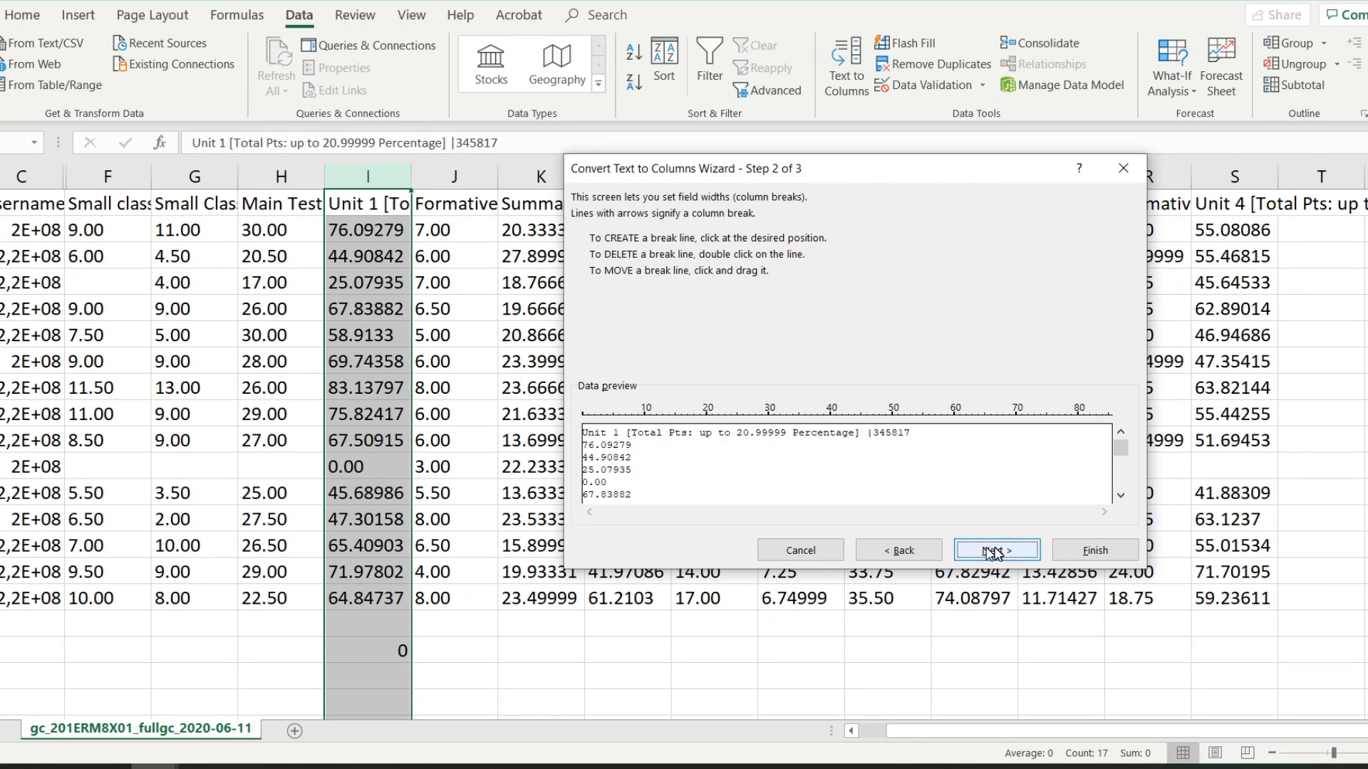
pyautogui.click(995, 549)
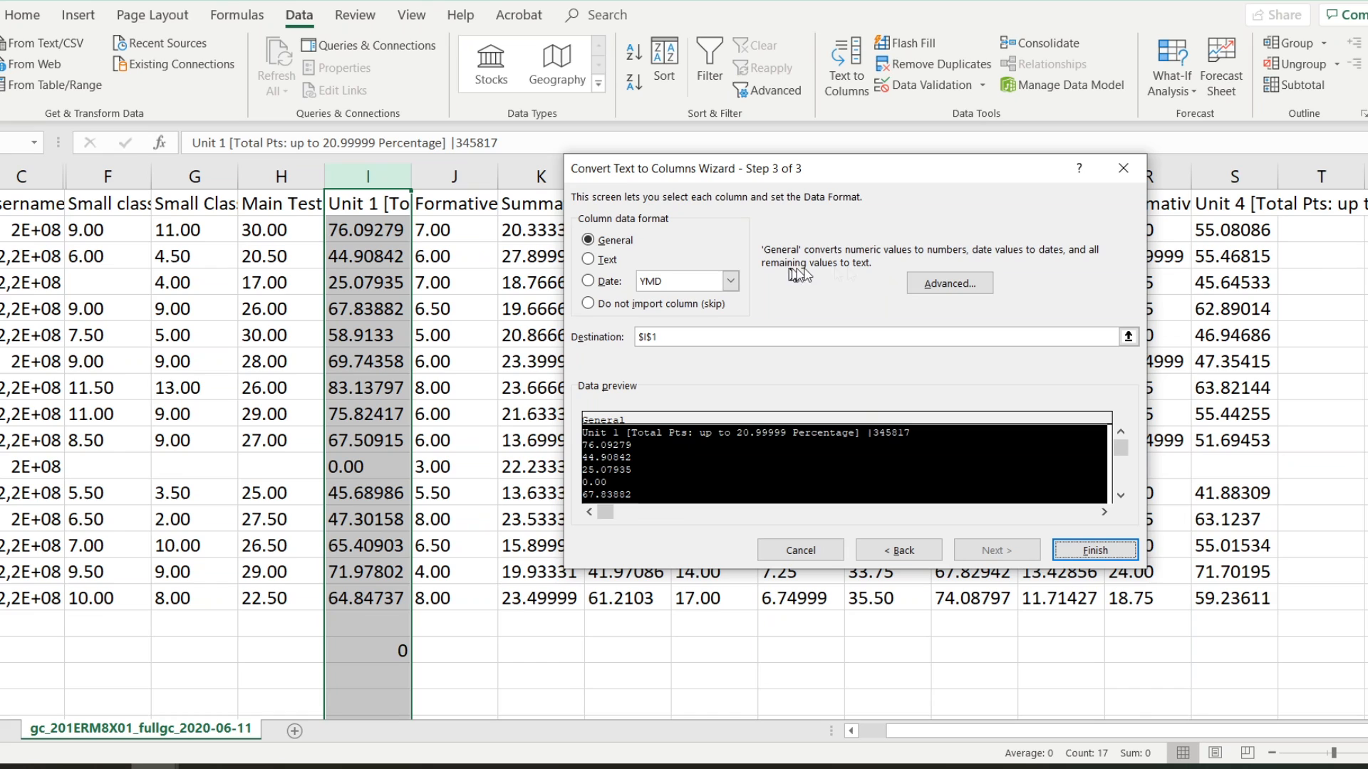
pyautogui.moveTo(821, 262)
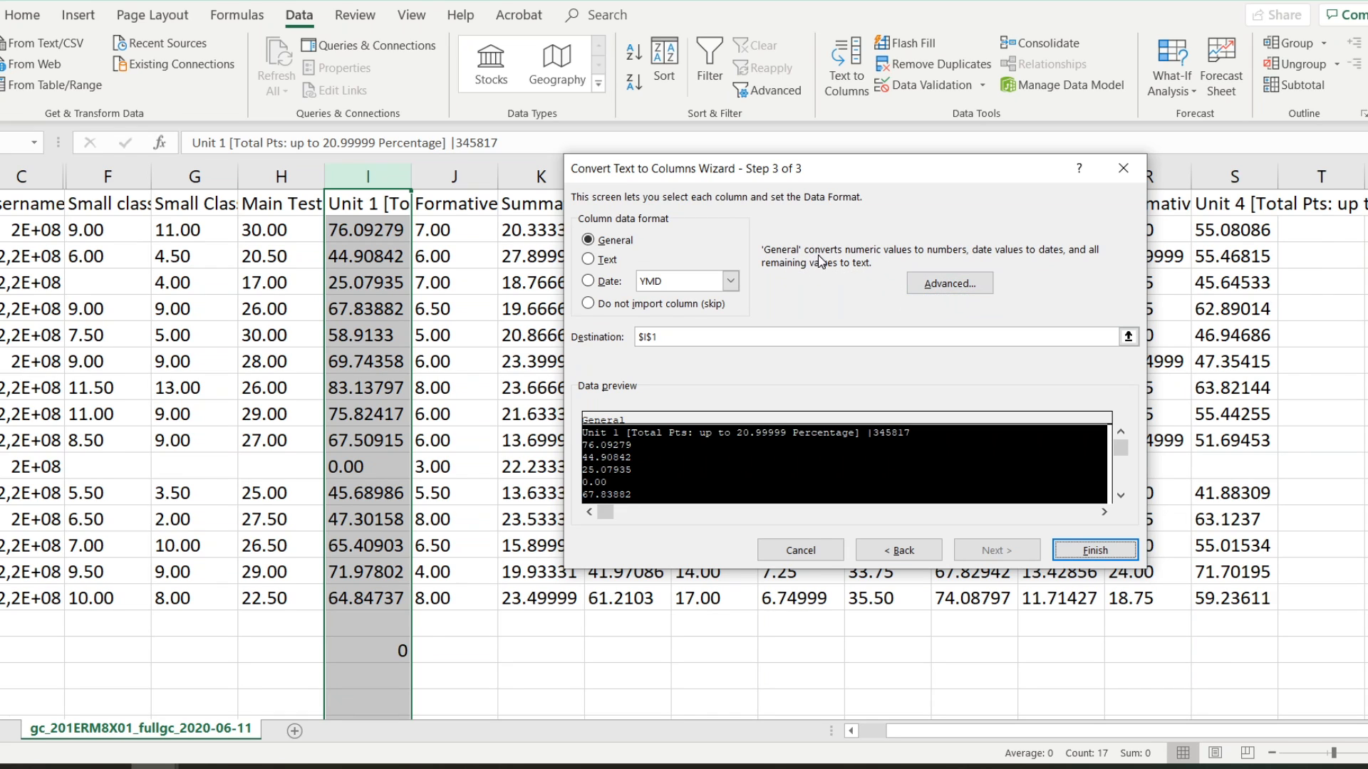
pyautogui.moveTo(994, 267)
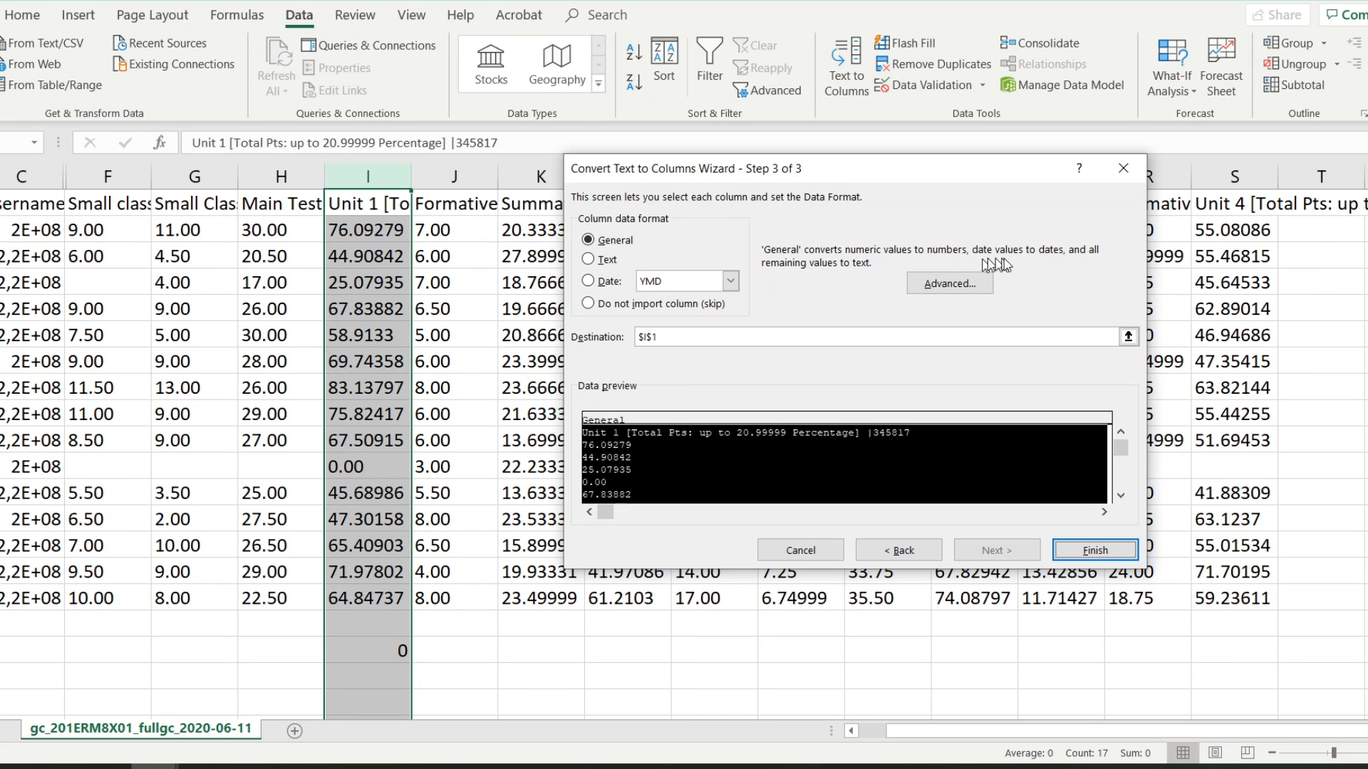
pyautogui.click(949, 284)
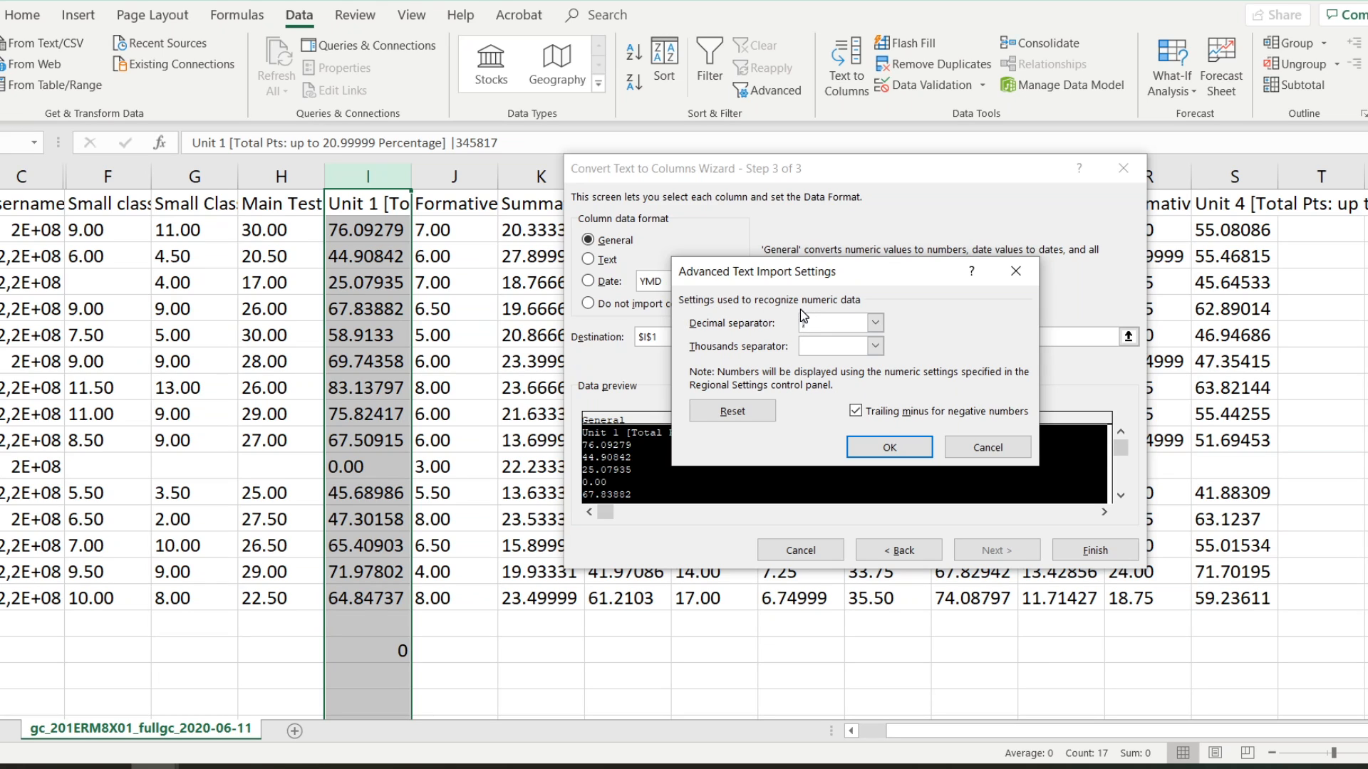
pyautogui.moveTo(706, 335)
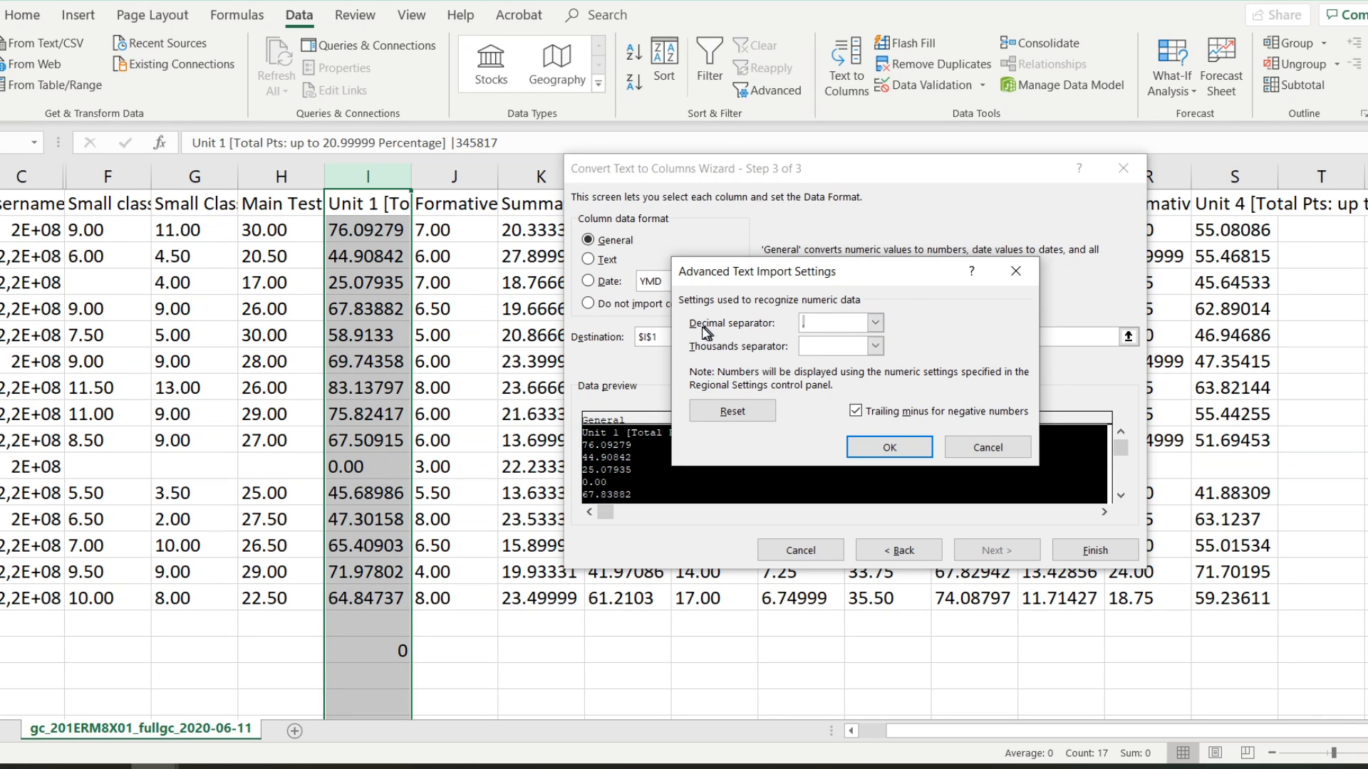
pyautogui.click(876, 322)
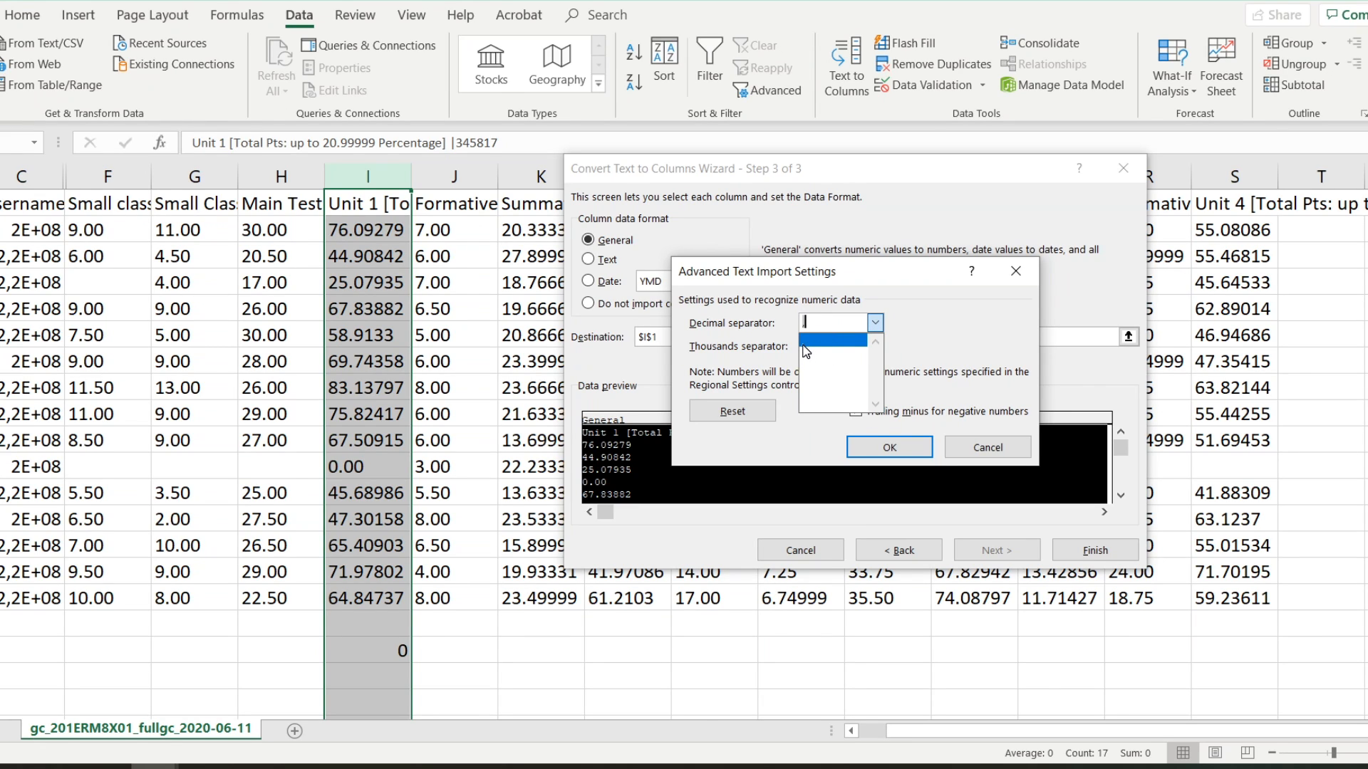
pyautogui.moveTo(808, 353)
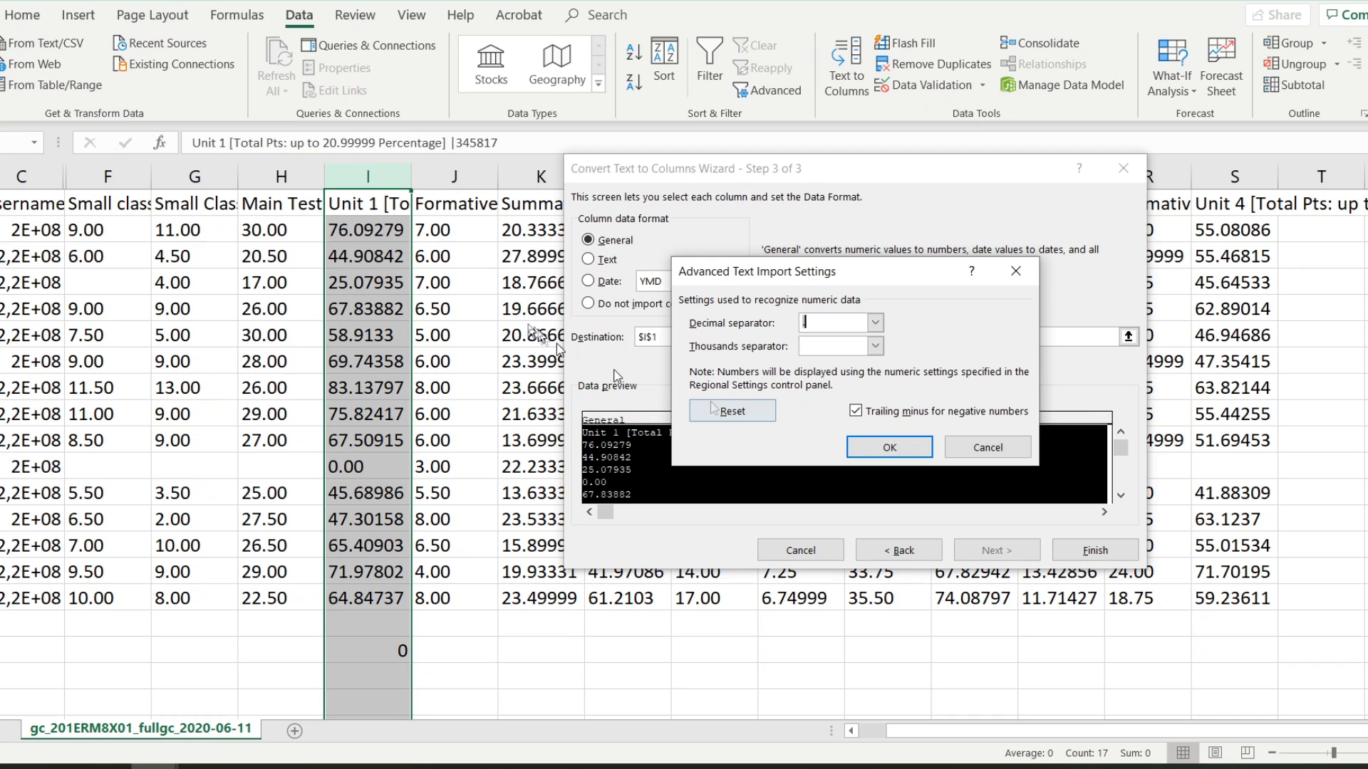
pyautogui.click(888, 446)
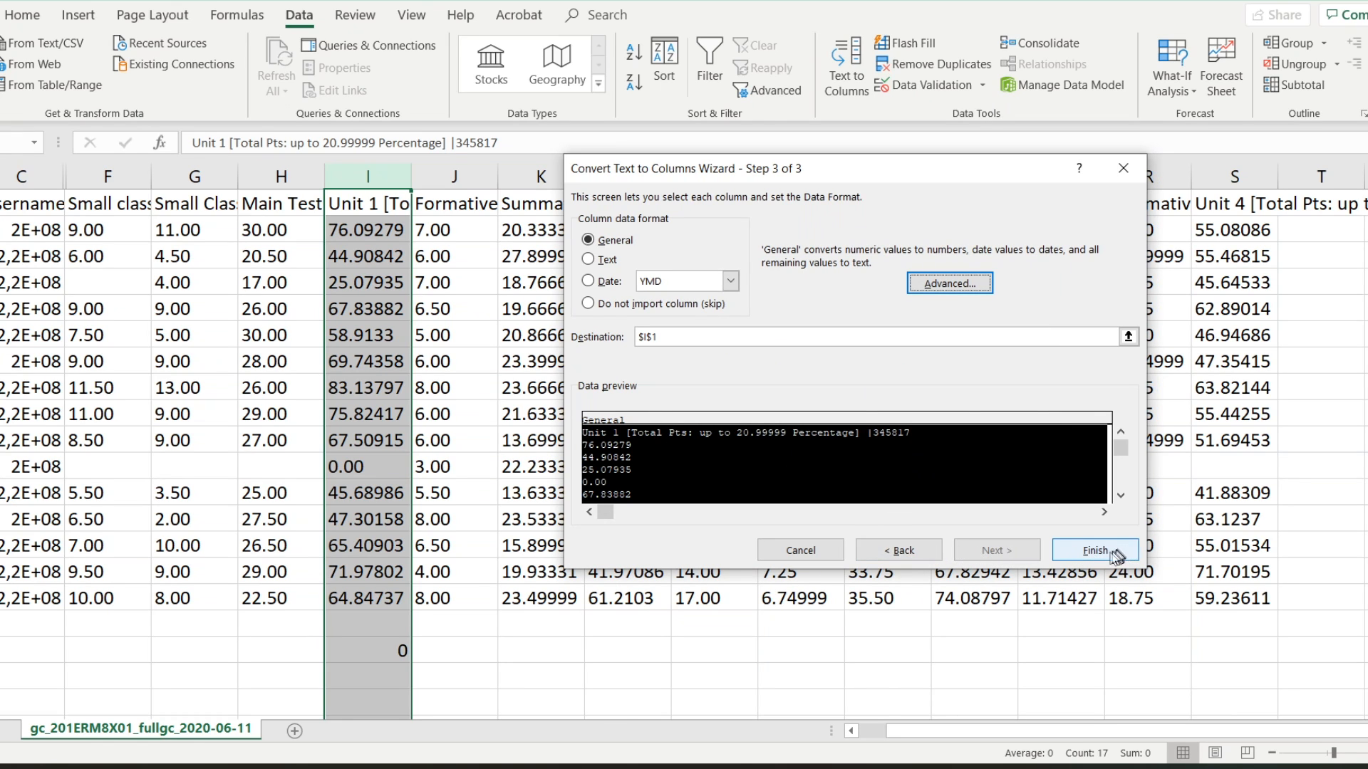
# Step: Finish the conversion so the total reads 1014,08, then reselect I2:I24 for Text to Columns
pyautogui.click(1096, 550)
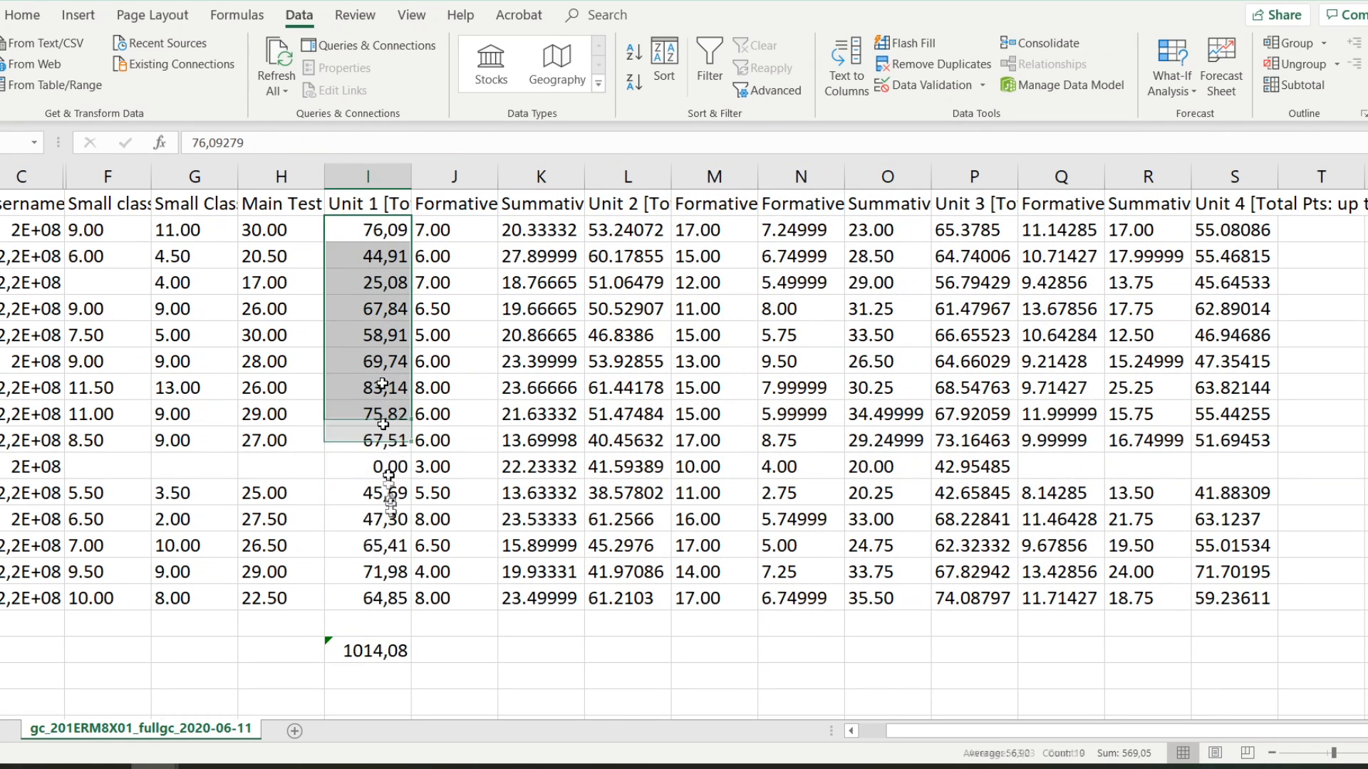
pyautogui.click(366, 649)
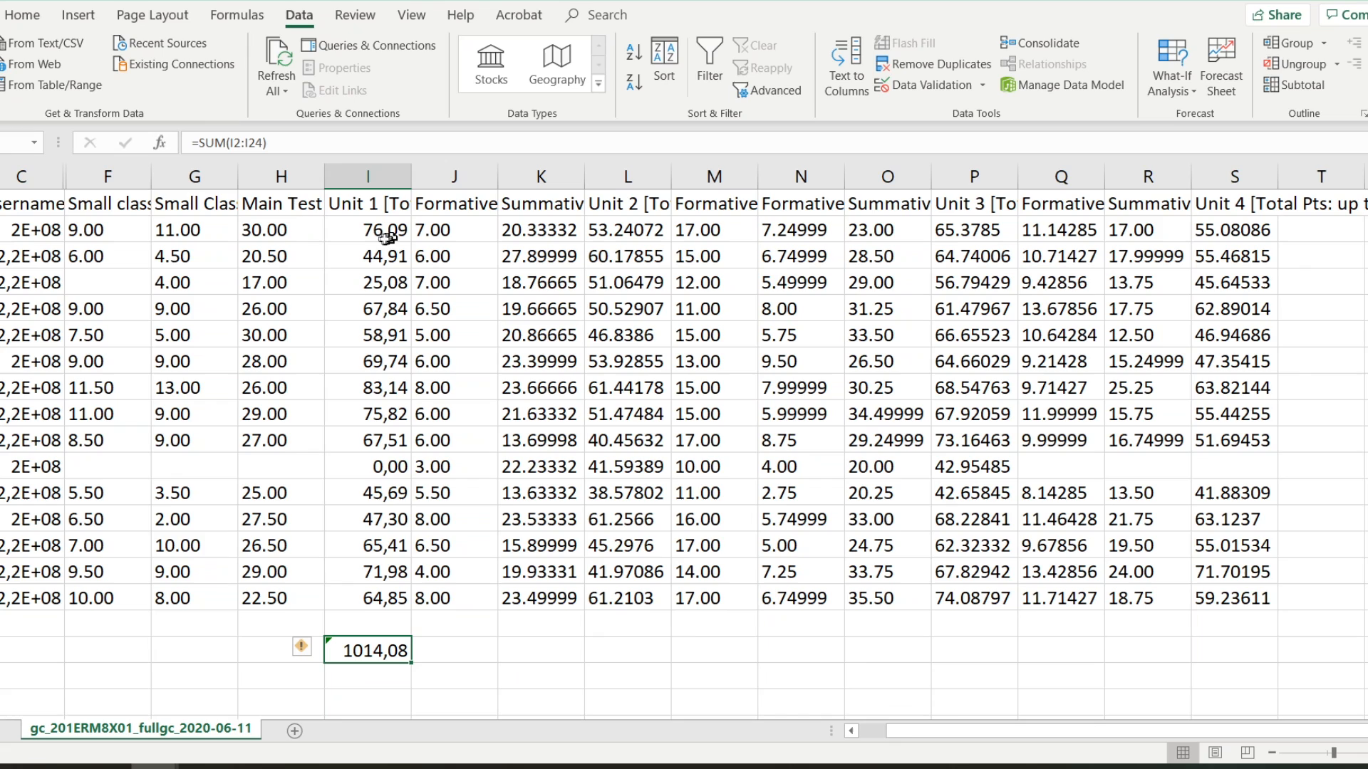
pyautogui.click(367, 255)
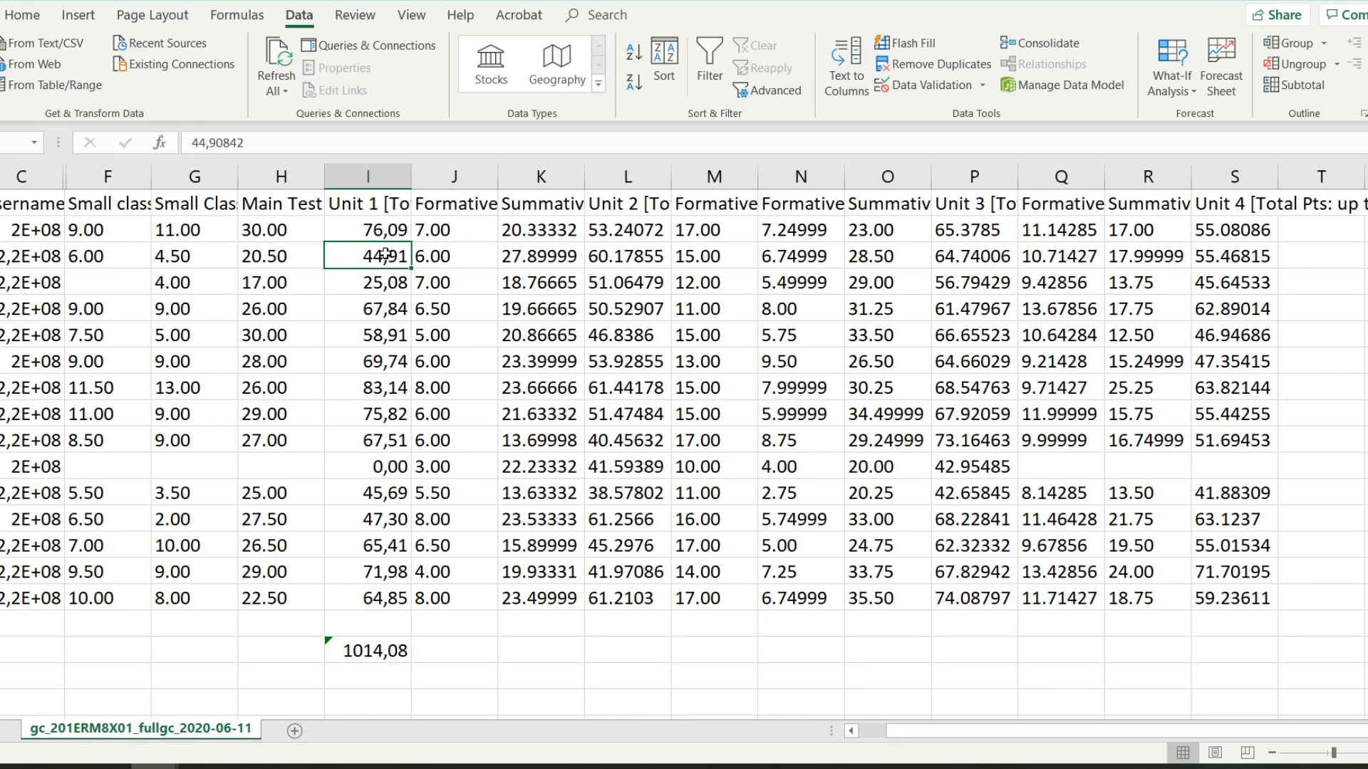
pyautogui.click(367, 229)
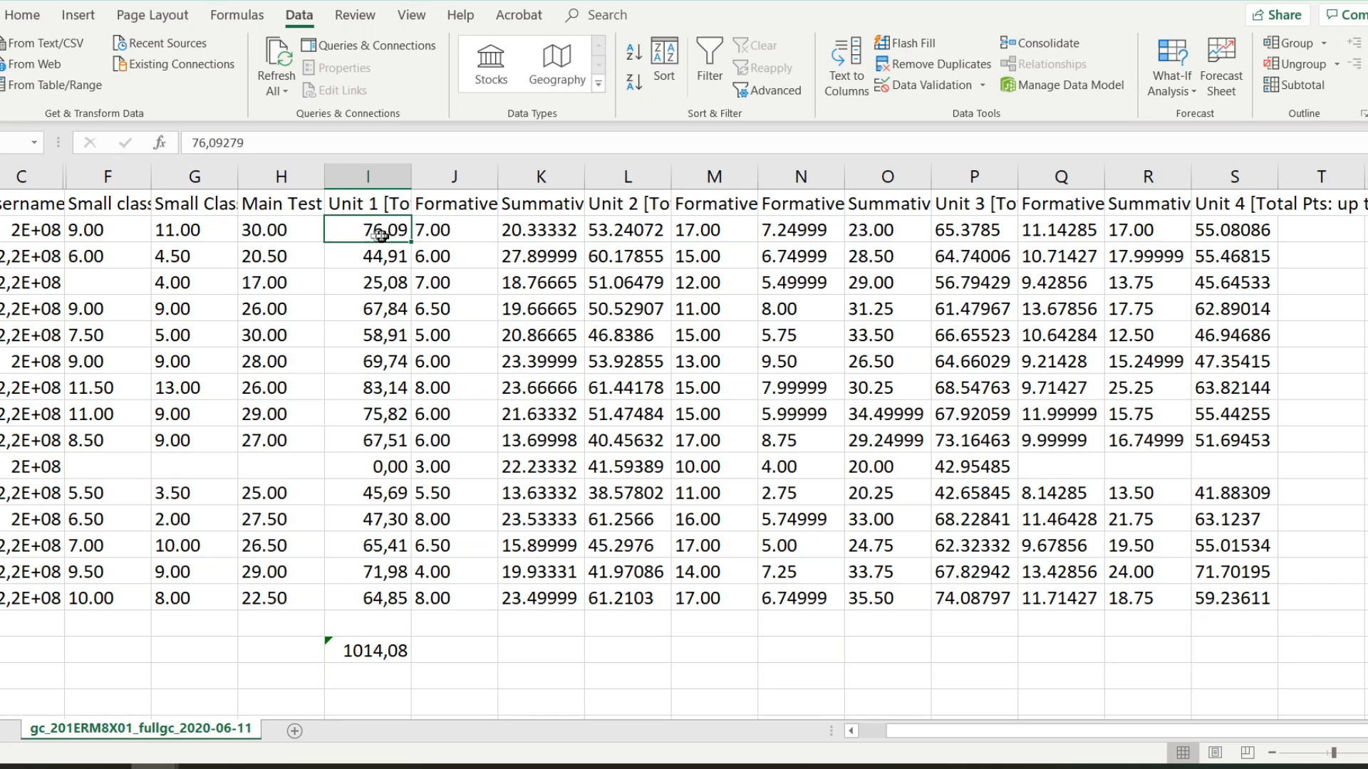
pyautogui.moveTo(368, 229); pyautogui.dragTo(368, 597)
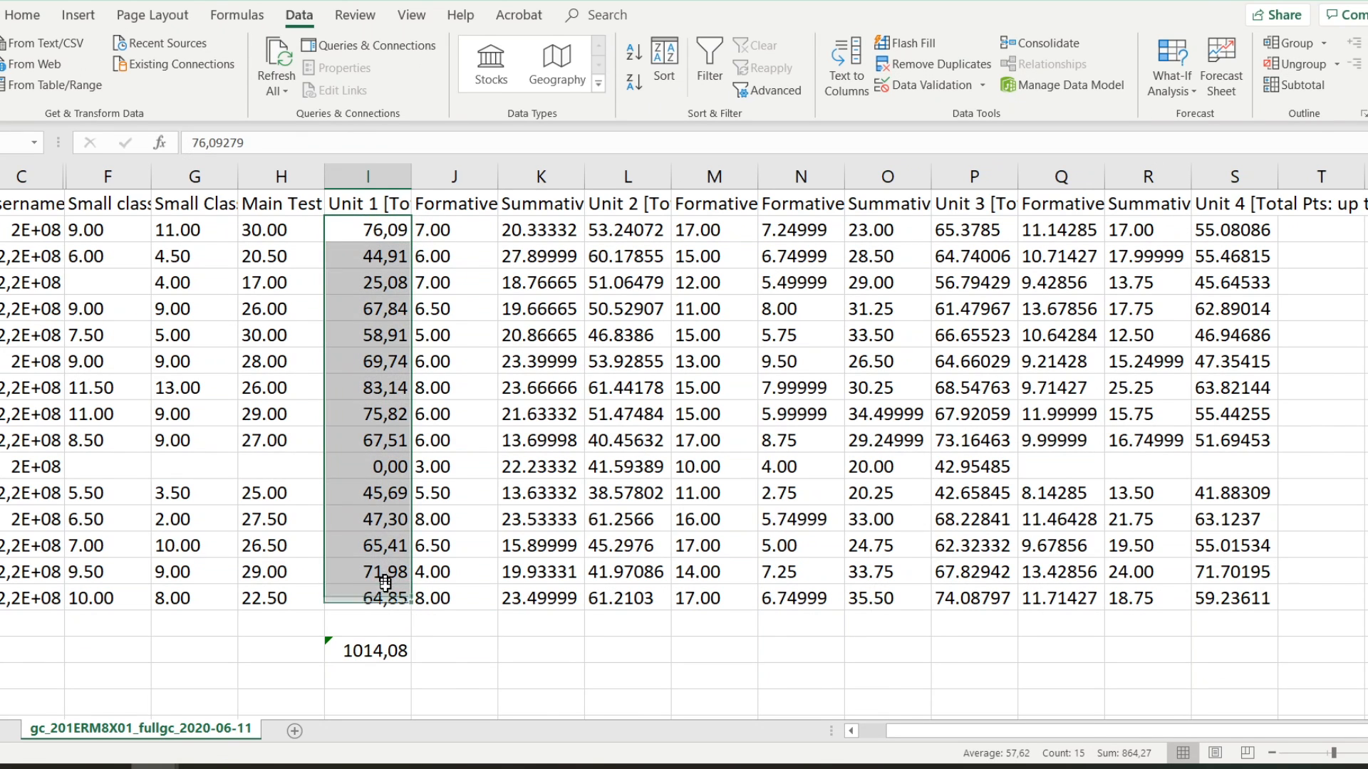
pyautogui.click(842, 66)
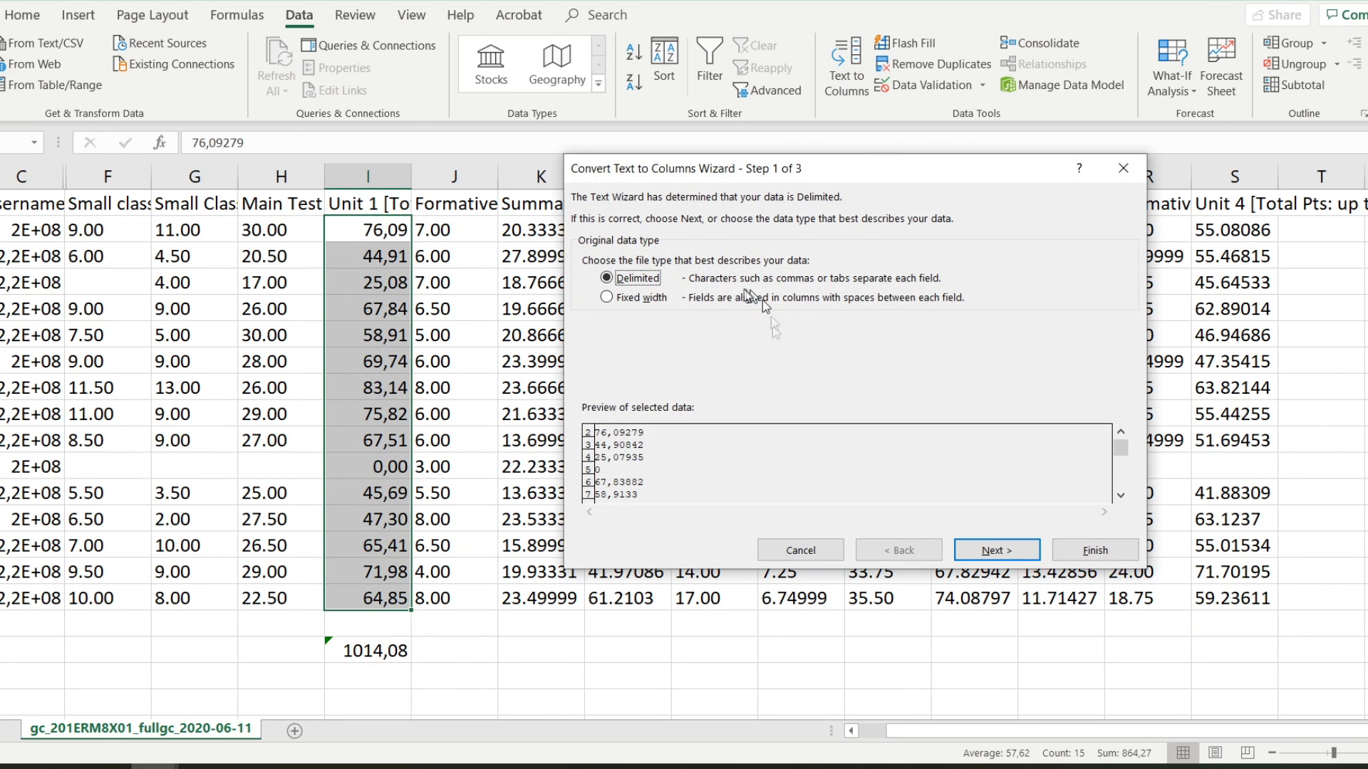
# Step: Cancel the wizard and switch to the mark sheet whose Unit 1 total reads 0.00
pyautogui.click(996, 550)
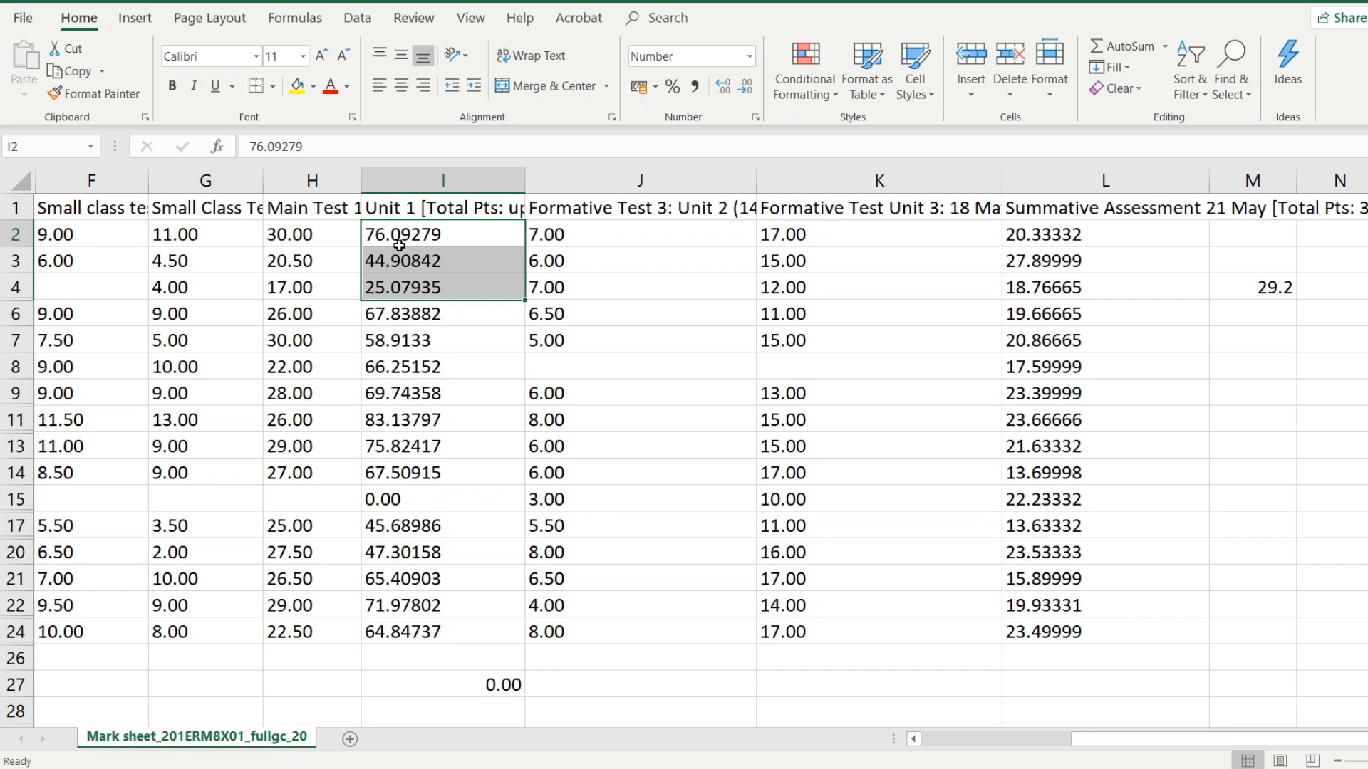
# Step: Open Excel Options from the File menu
pyautogui.click(441, 259)
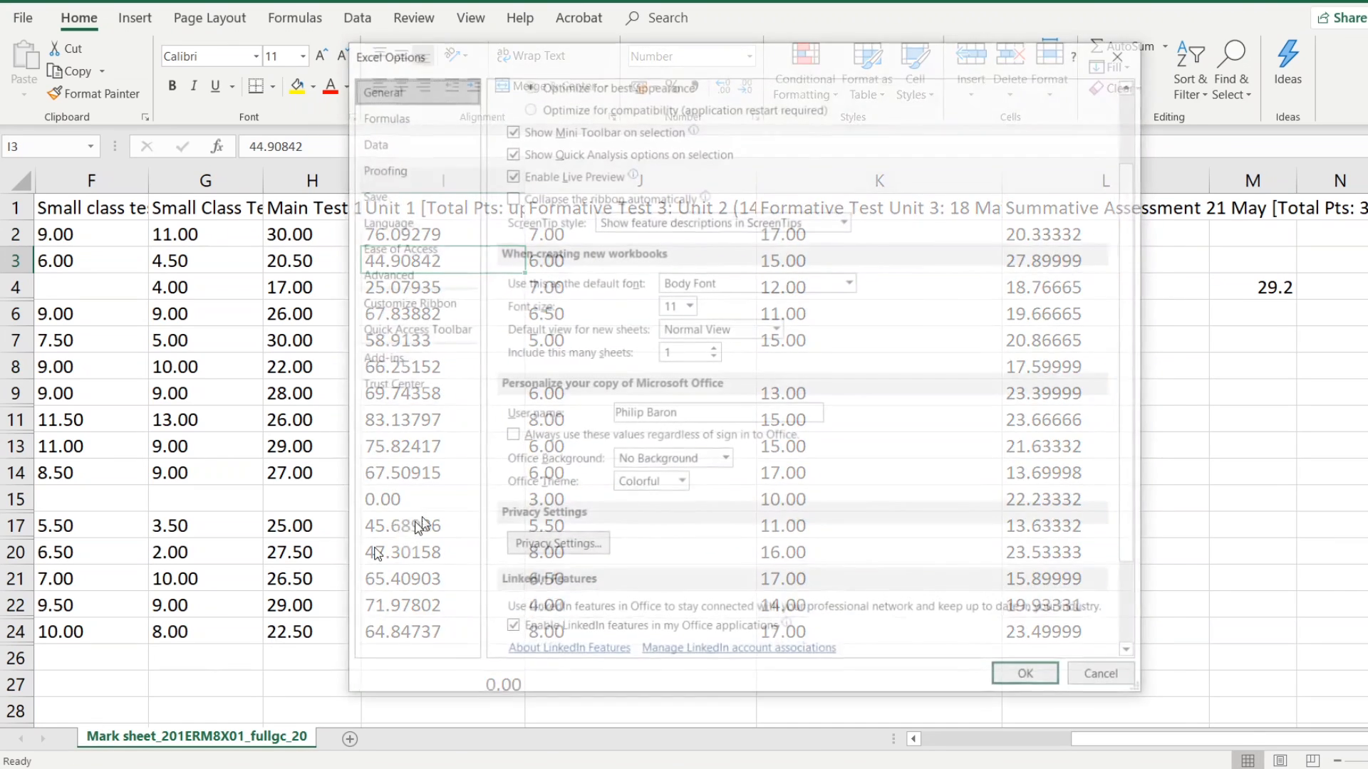
# Step: In Advanced options, turn off system separators and apply a comma decimal separator
pyautogui.click(383, 273)
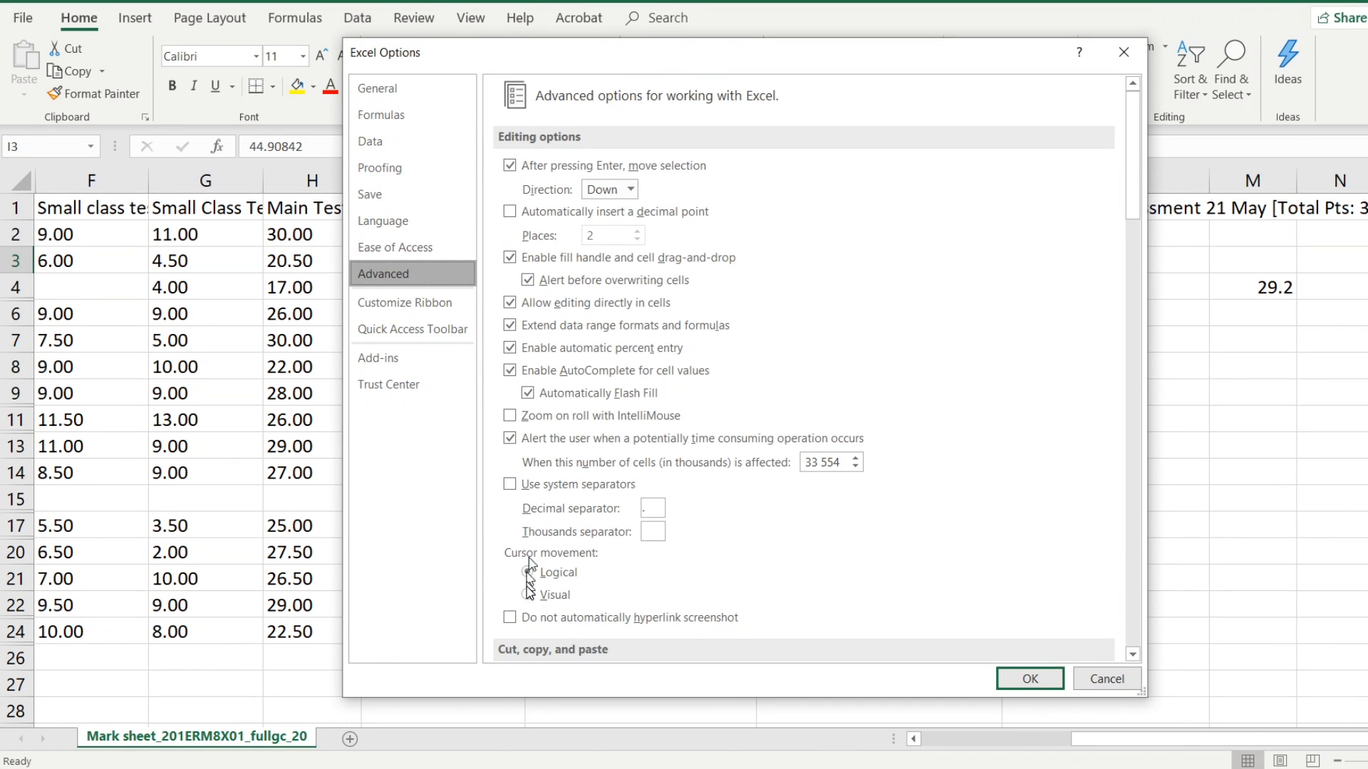
pyautogui.click(527, 571)
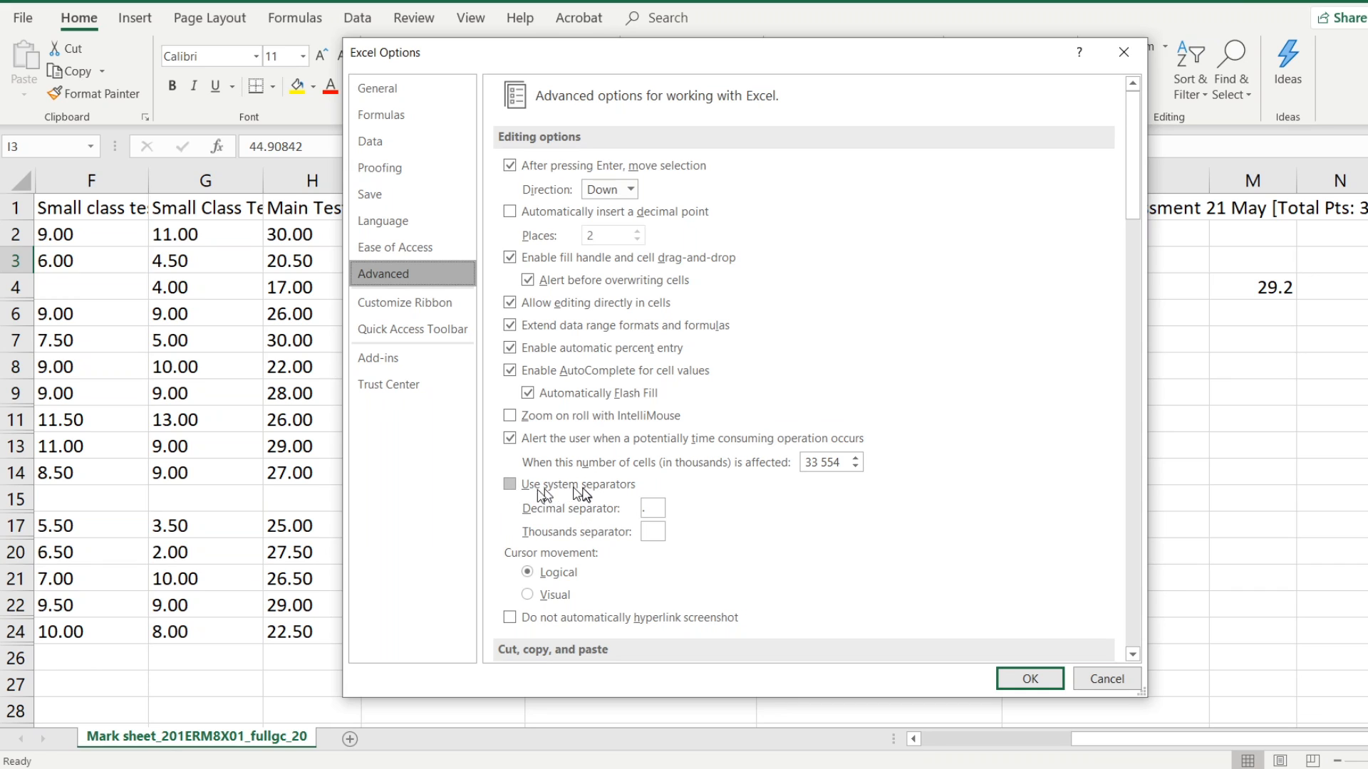
pyautogui.click(510, 484)
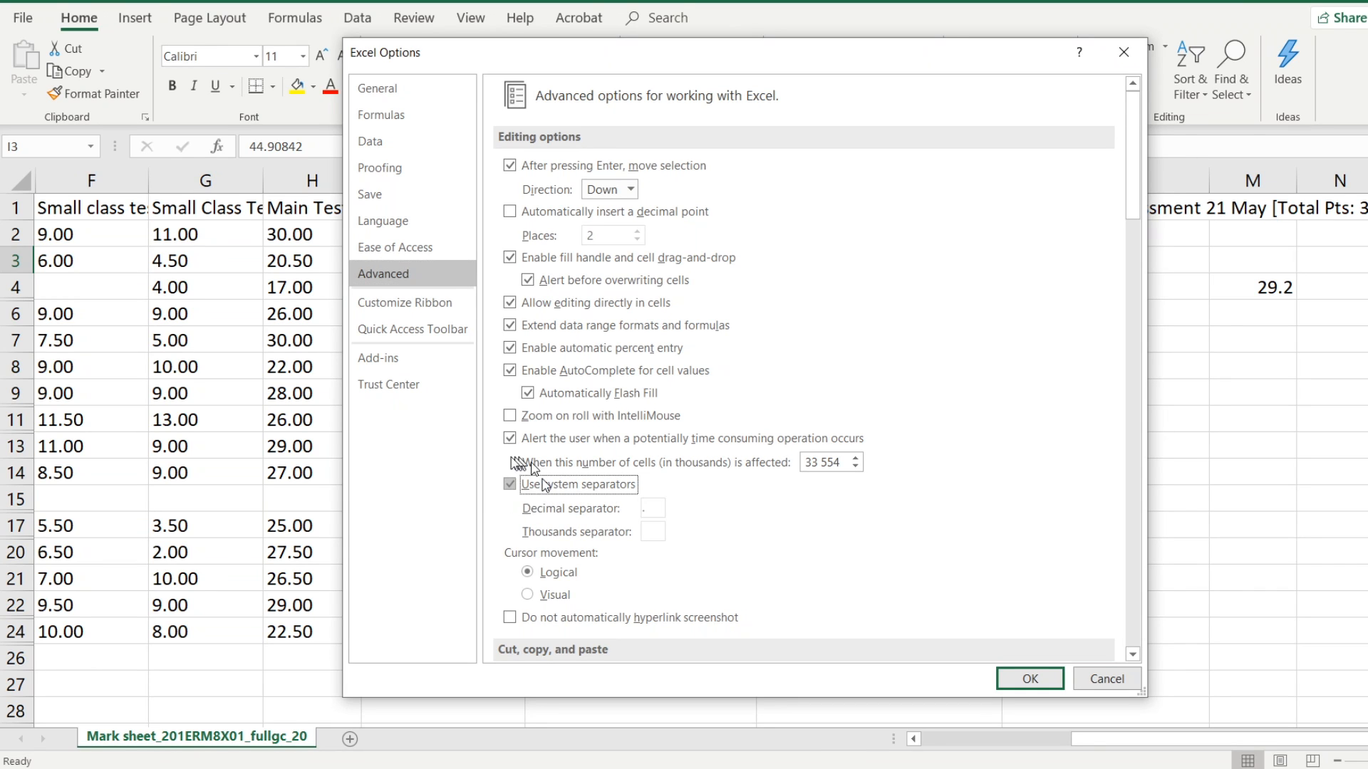
pyautogui.click(510, 485)
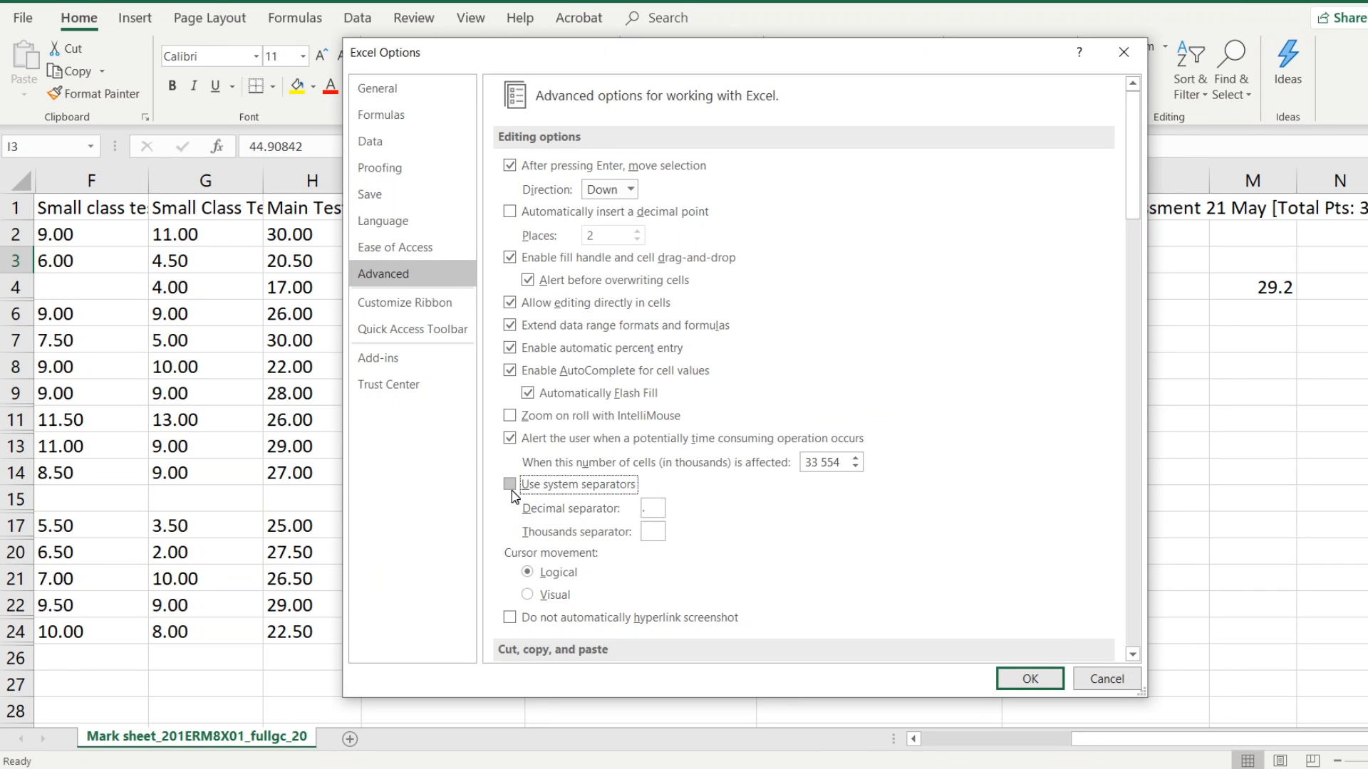
pyautogui.click(510, 484)
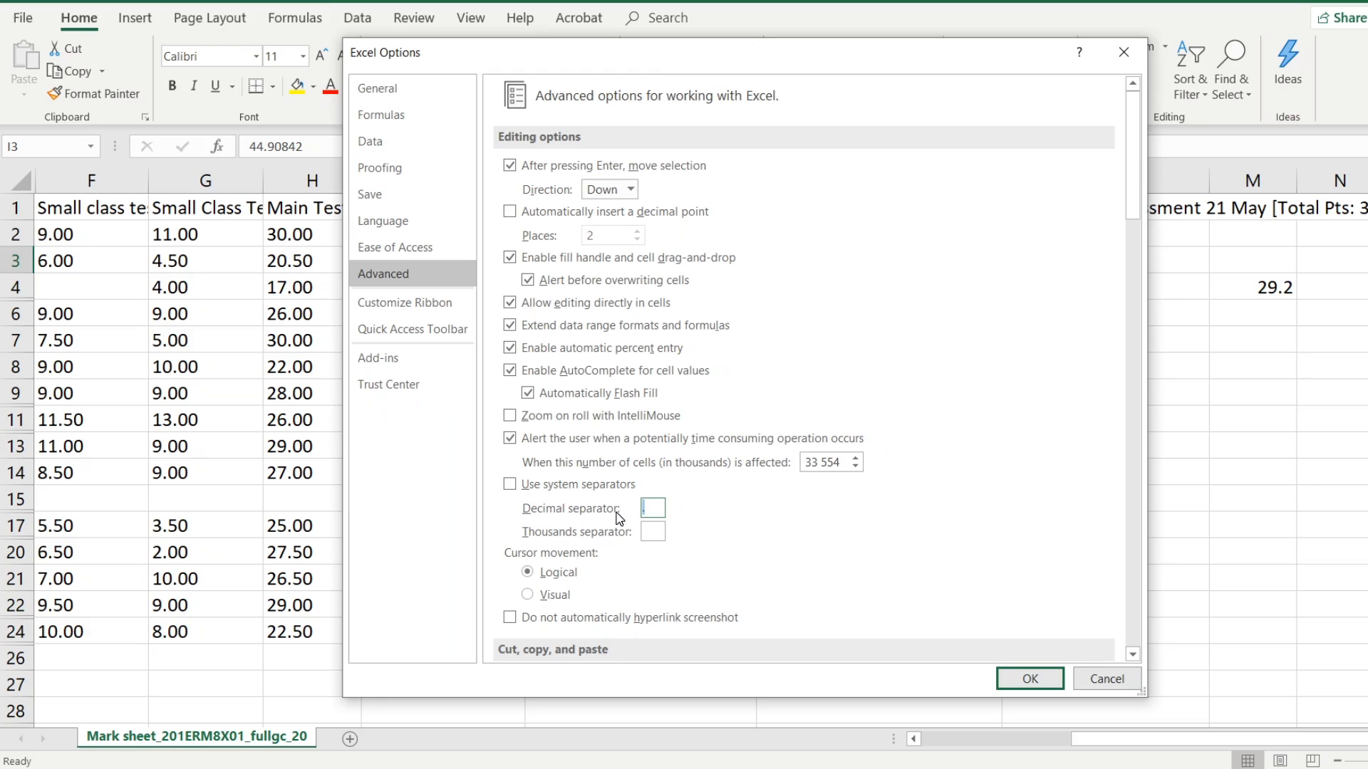
pyautogui.click(1029, 678)
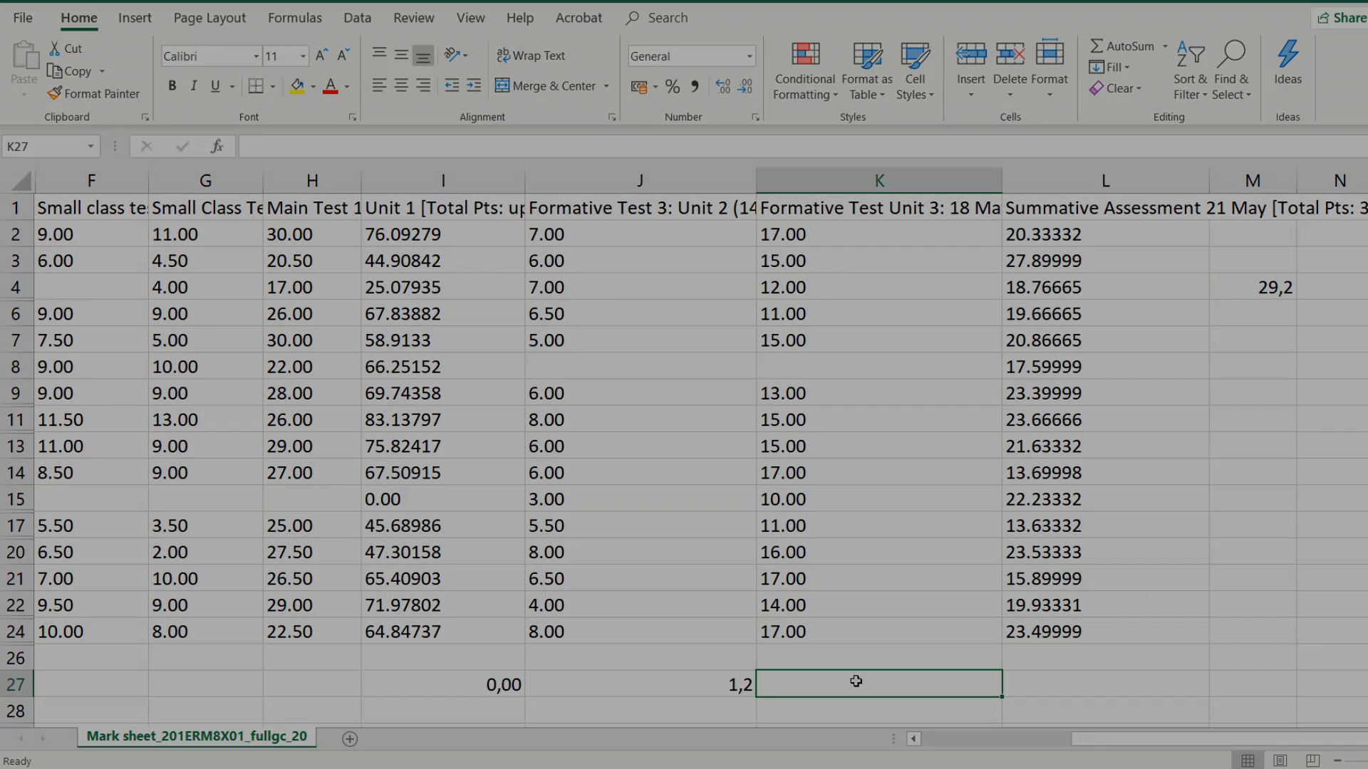